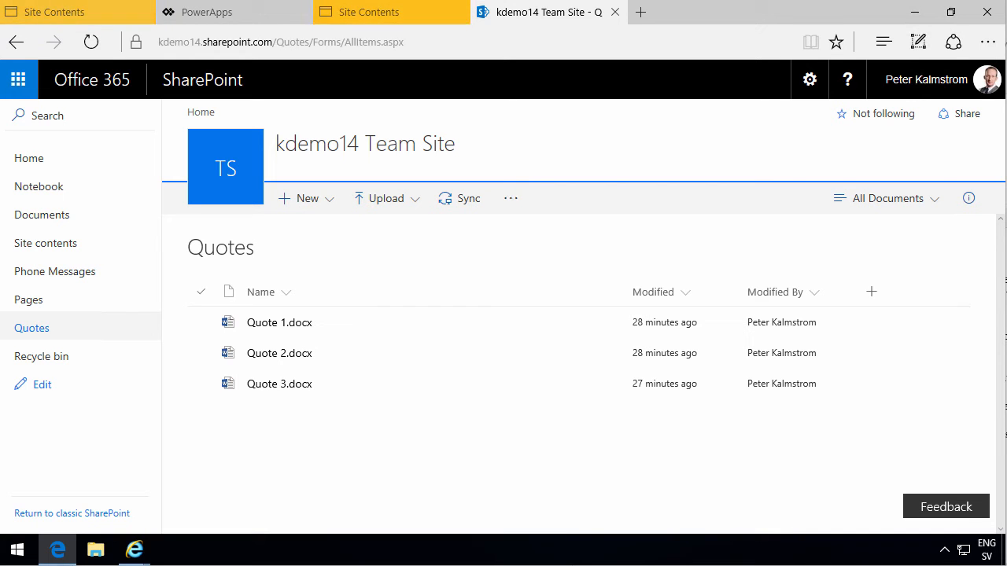
Step: Add a Date-type column named 'Quote Date' to the Quotes library
left_click(370, 12)
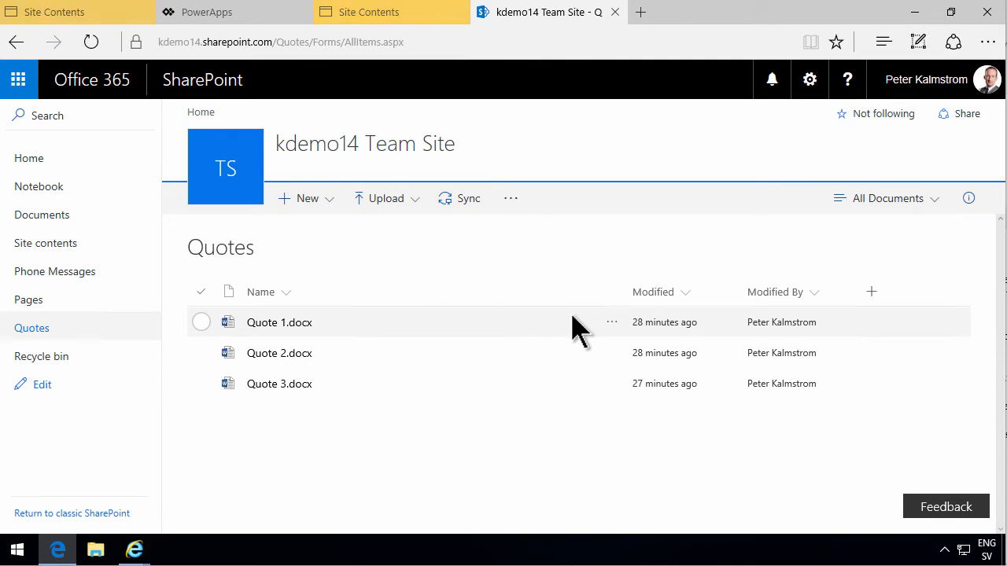
mouse_move(574, 329)
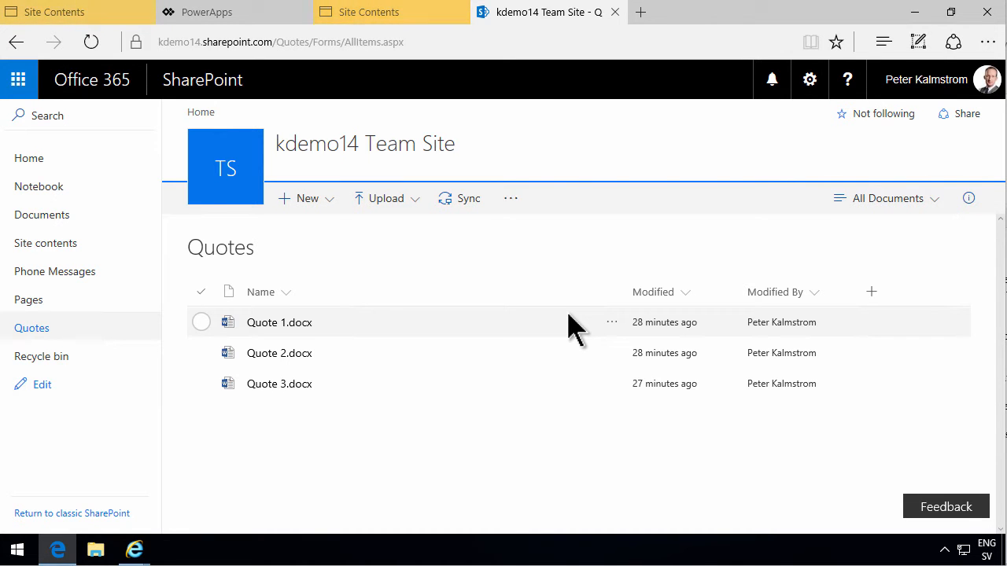
mouse_move(279, 384)
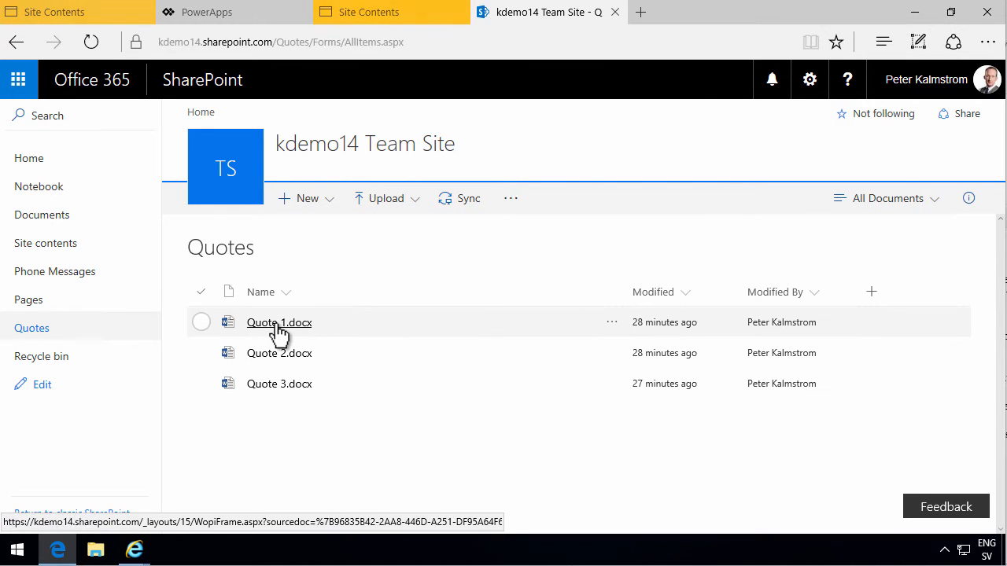
mouse_move(291, 397)
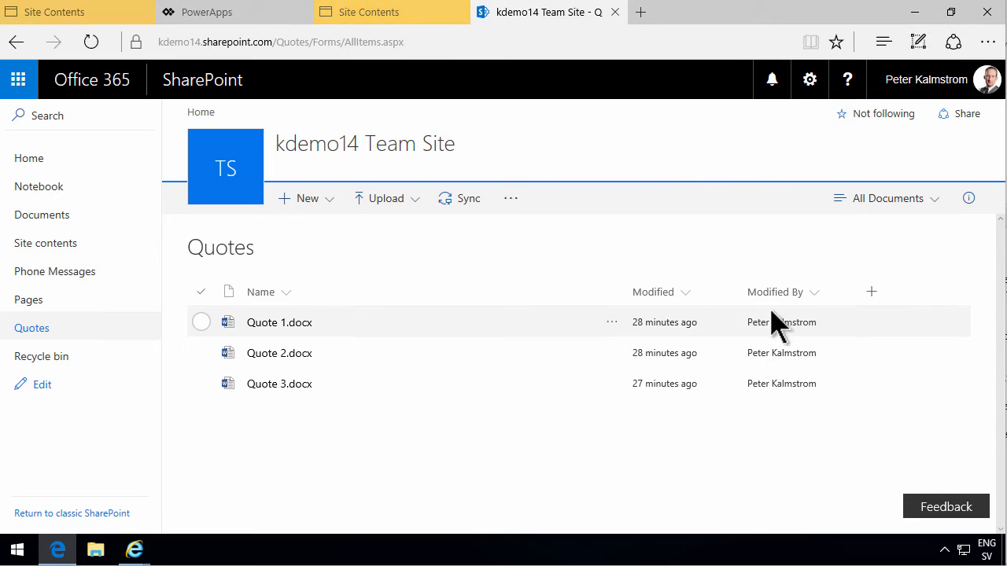
mouse_move(778, 303)
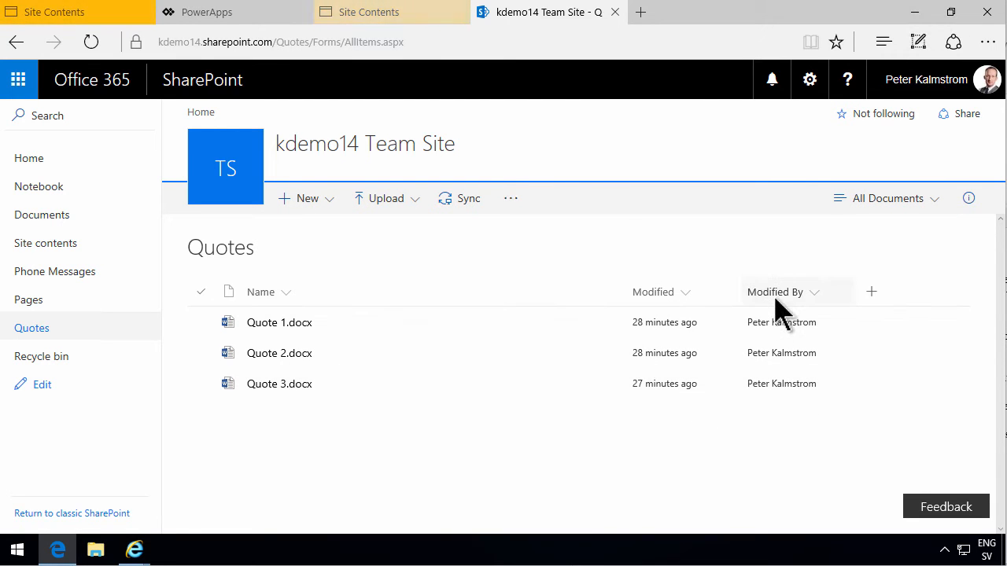
mouse_move(614, 323)
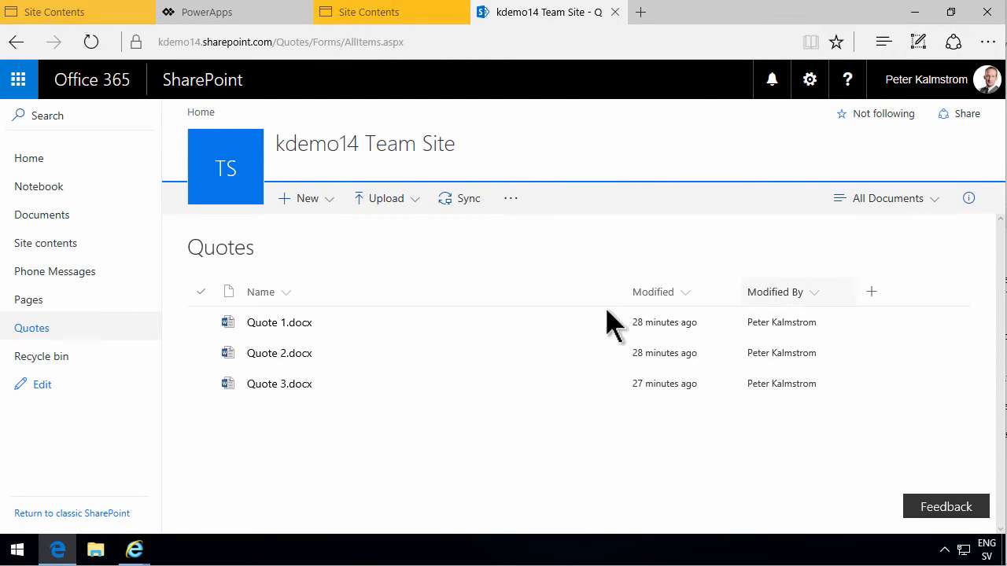
mouse_move(269, 352)
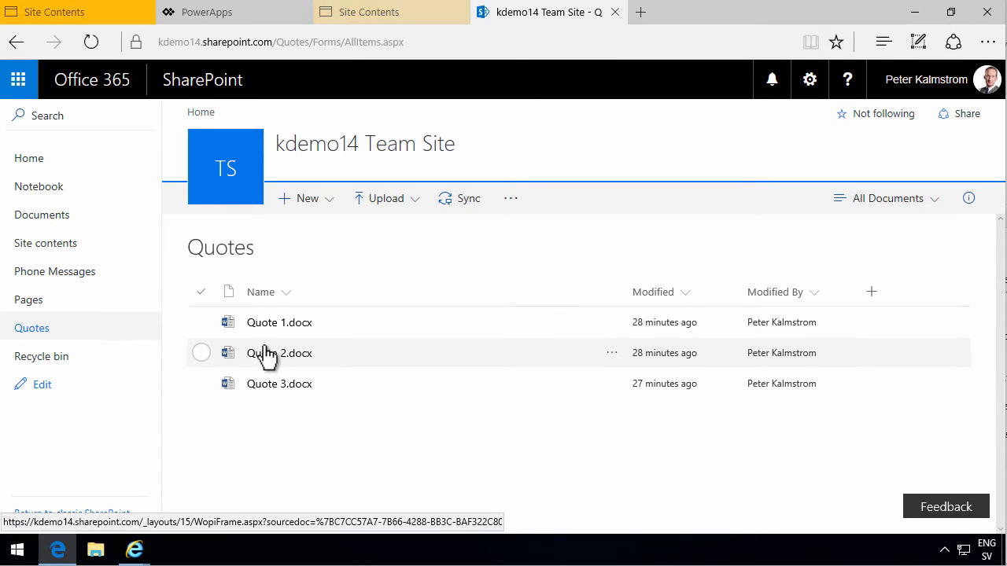
mouse_move(866, 307)
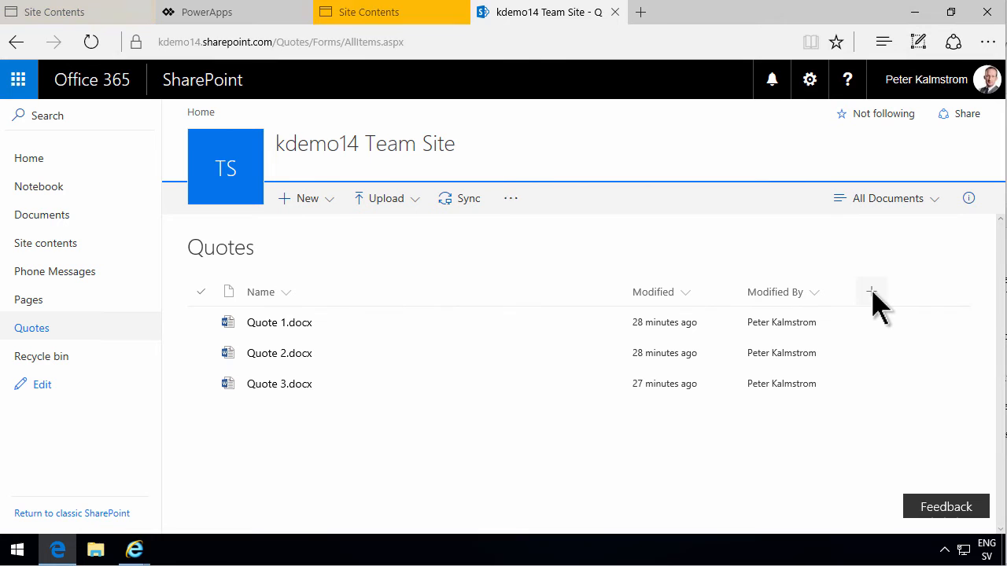
left_click(871, 292)
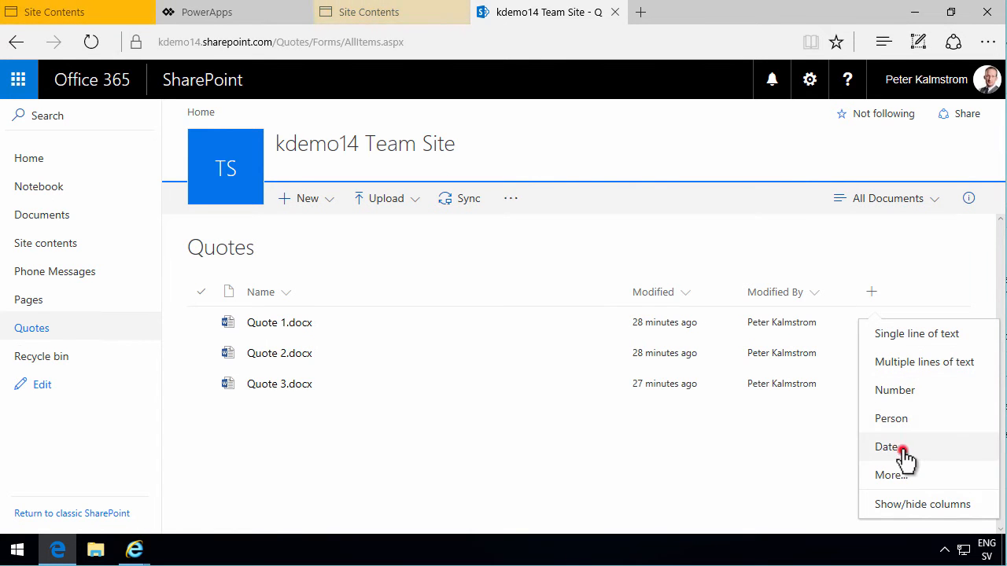
left_click(887, 447)
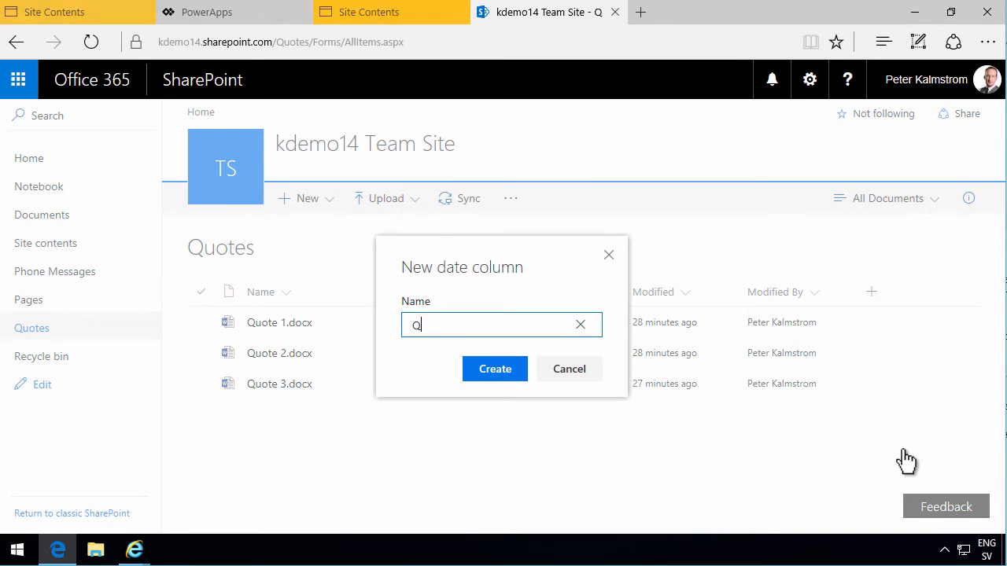
type("uote Date")
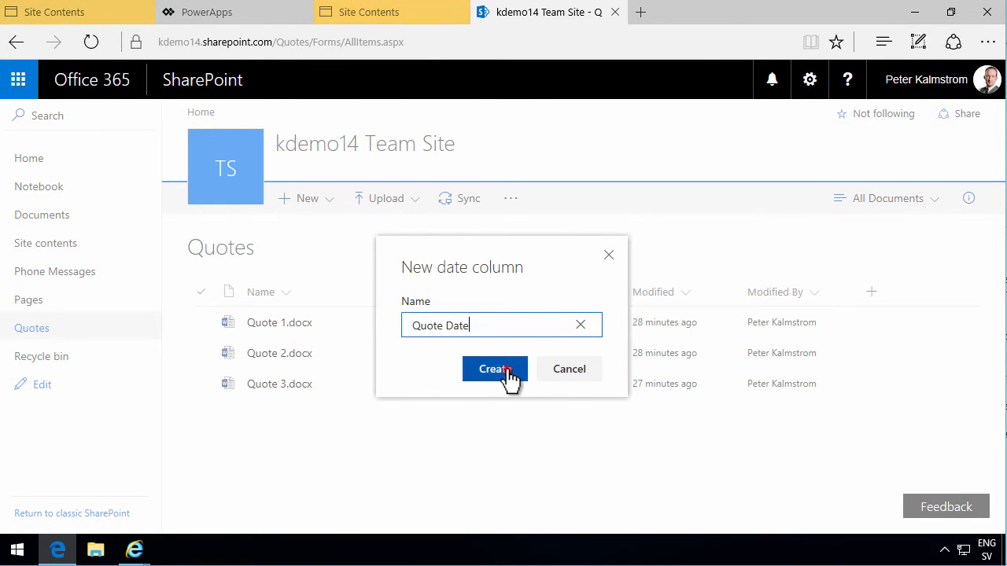
left_click(495, 369)
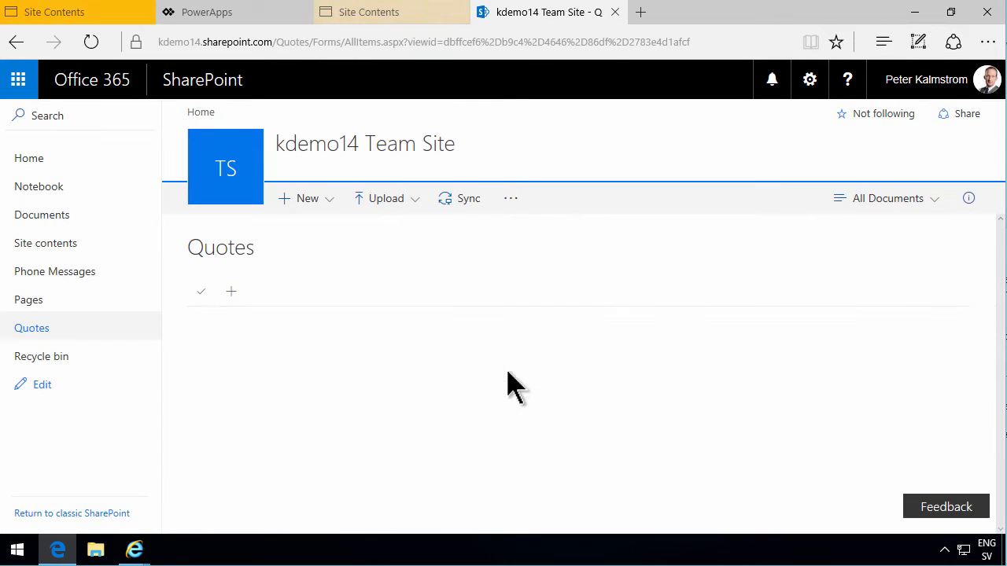
Step: Go to the Quotes library settings and edit the Quote Date column
left_click(809, 79)
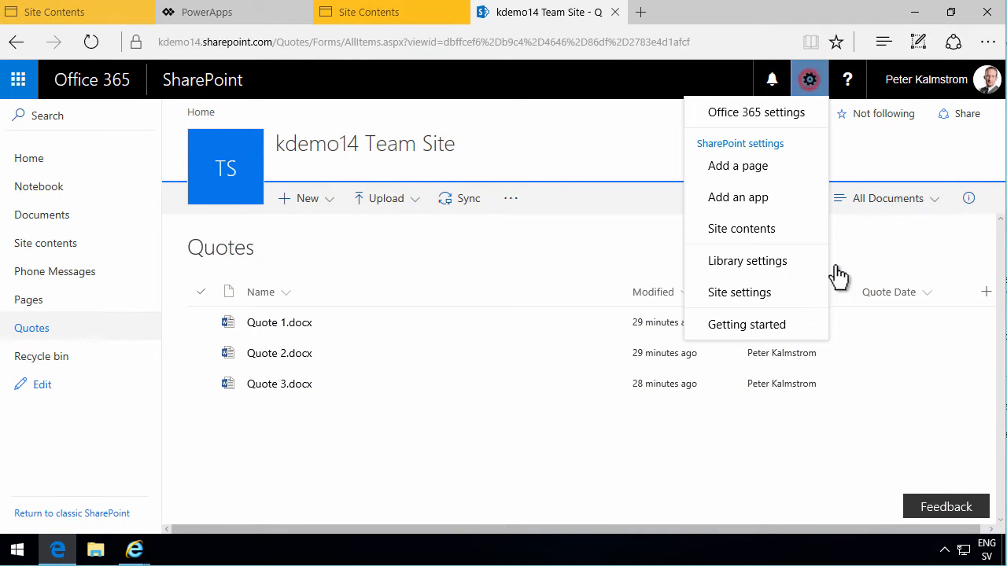
left_click(747, 260)
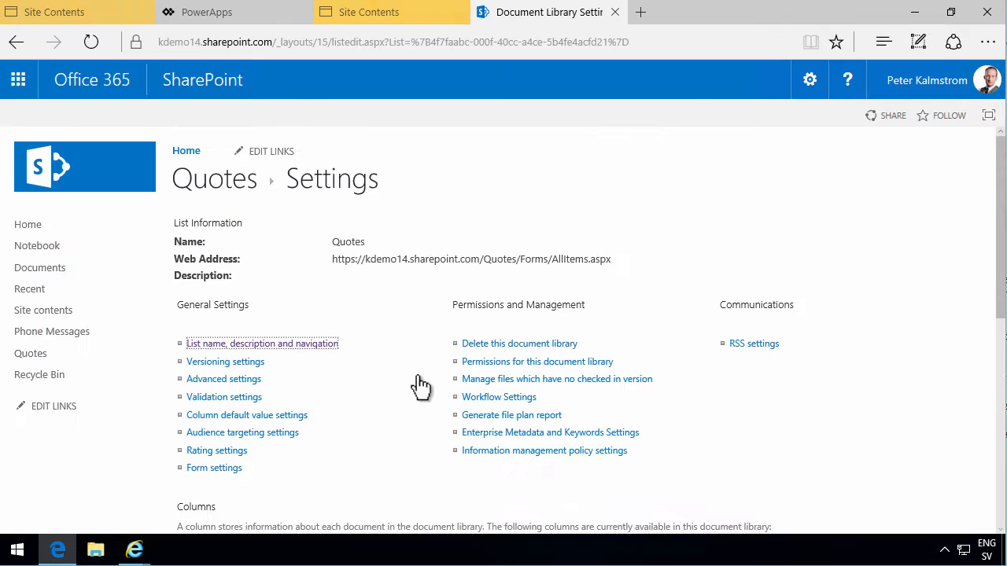
scroll("down", 3)
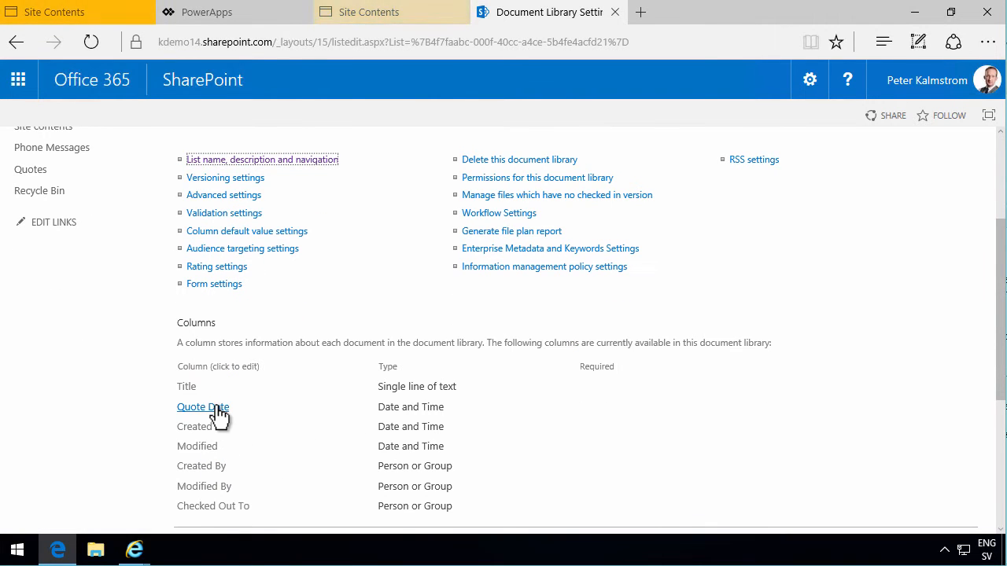
left_click(202, 407)
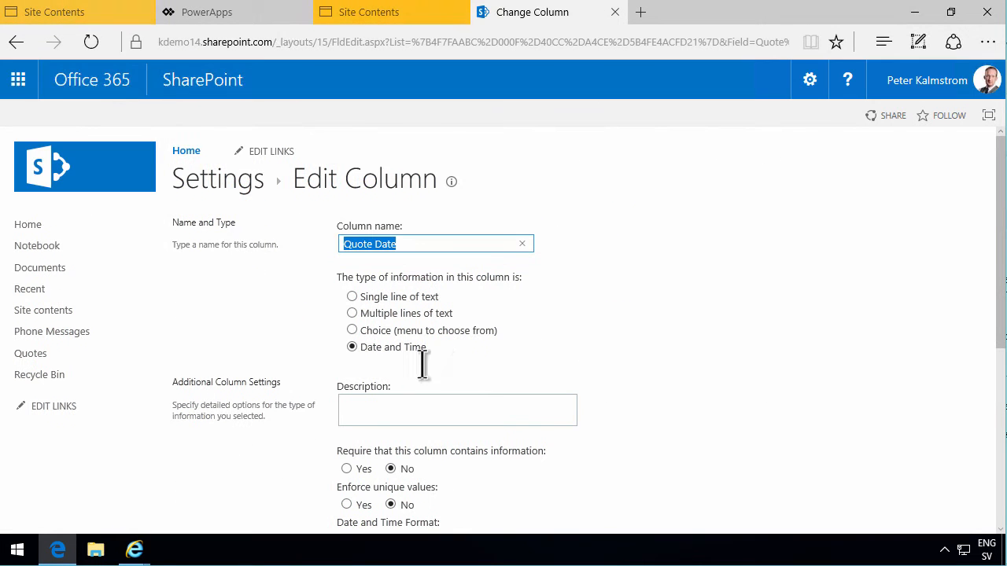
Step: Keep Quote Date as Date Only with standard display format and save it
scroll("down", 3)
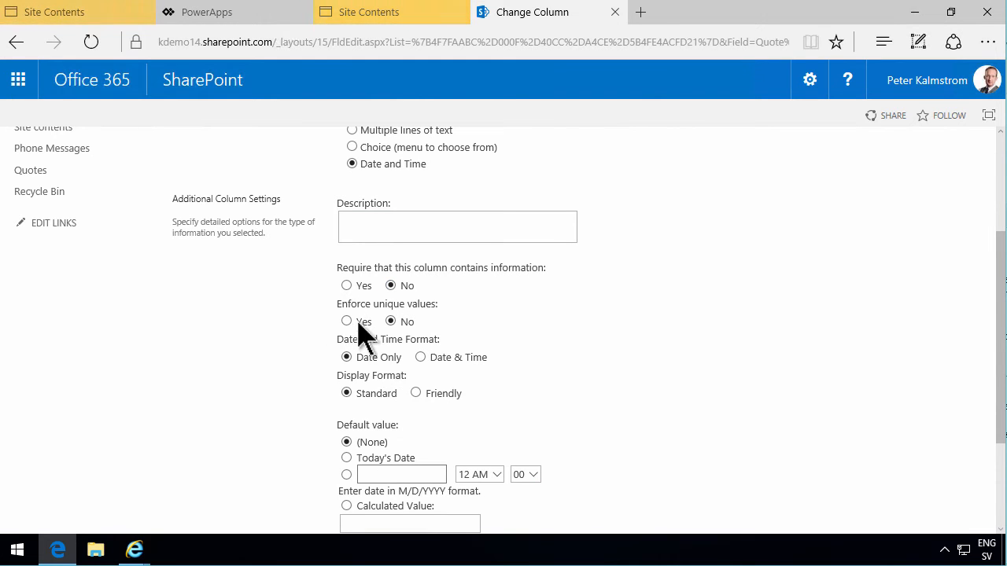
scroll("down", 3)
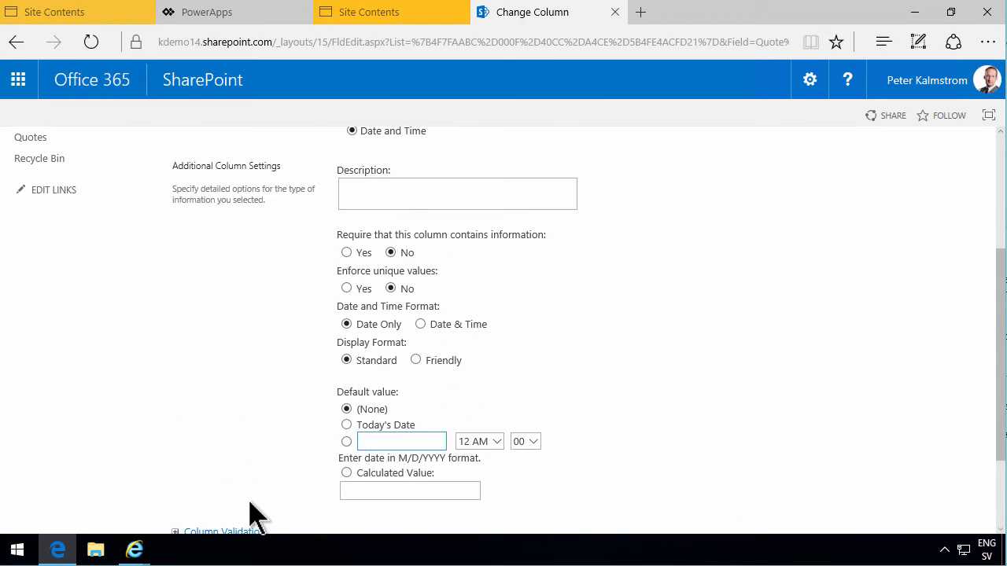
scroll("down", 3)
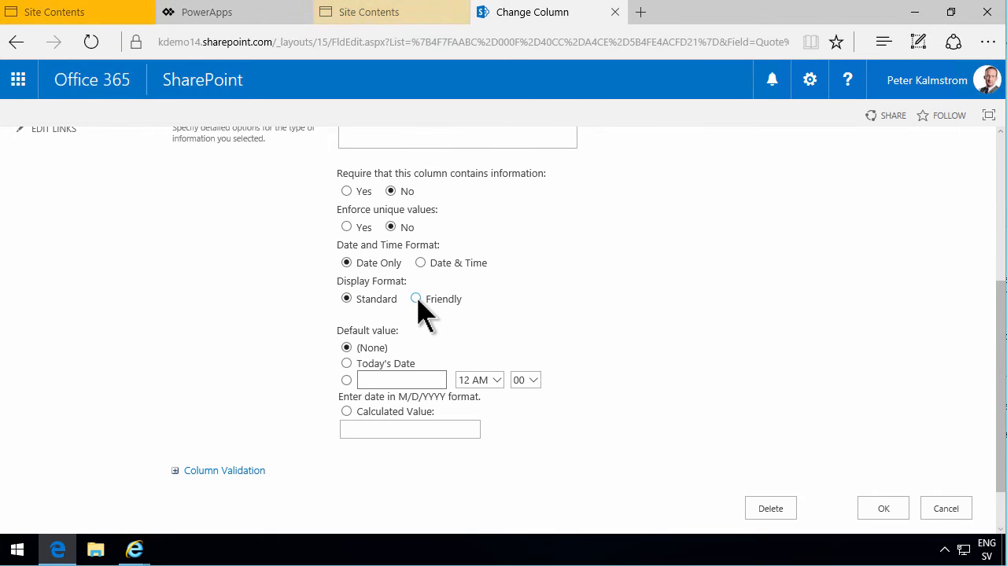
left_click(416, 299)
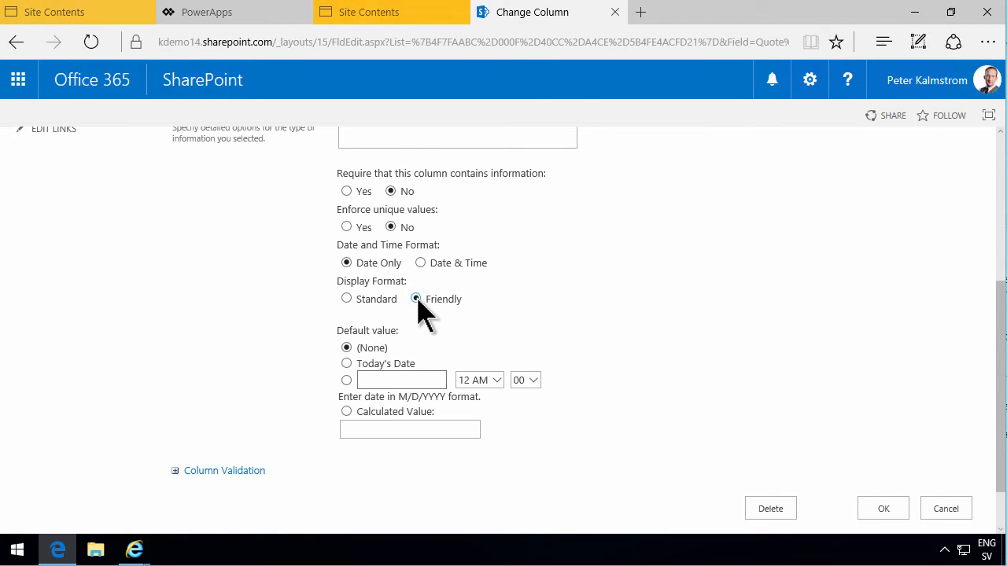
left_click(346, 298)
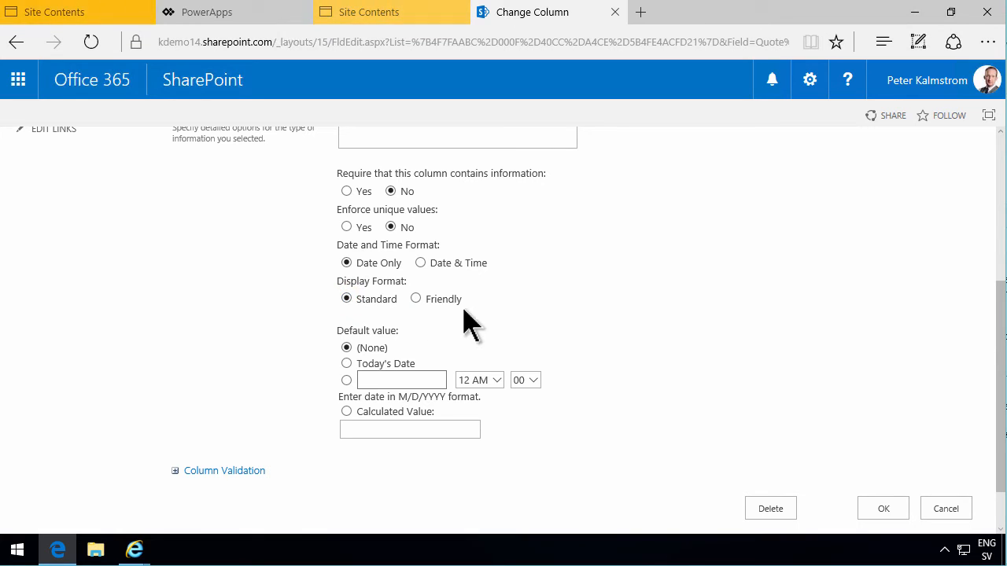
left_click(883, 508)
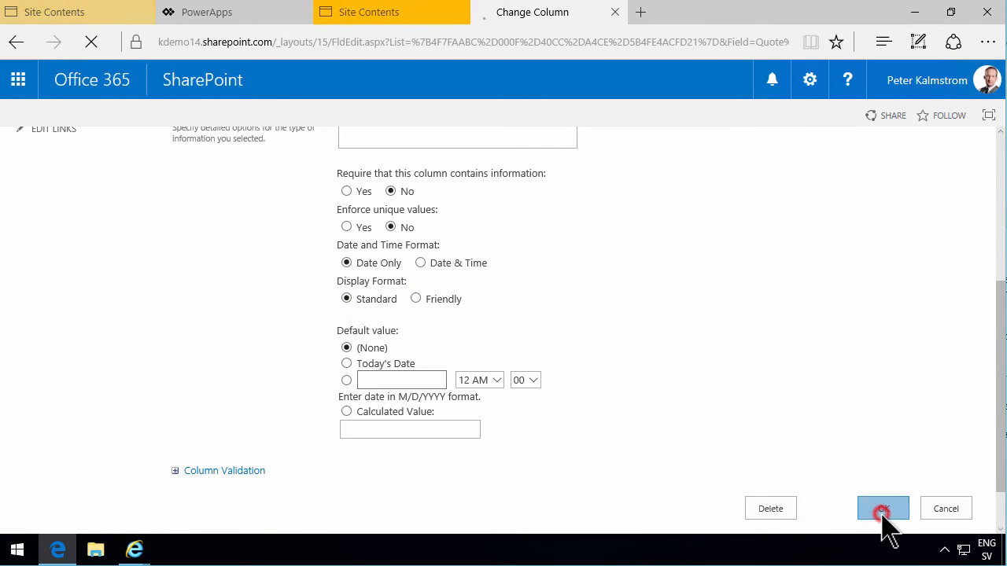
left_click(883, 508)
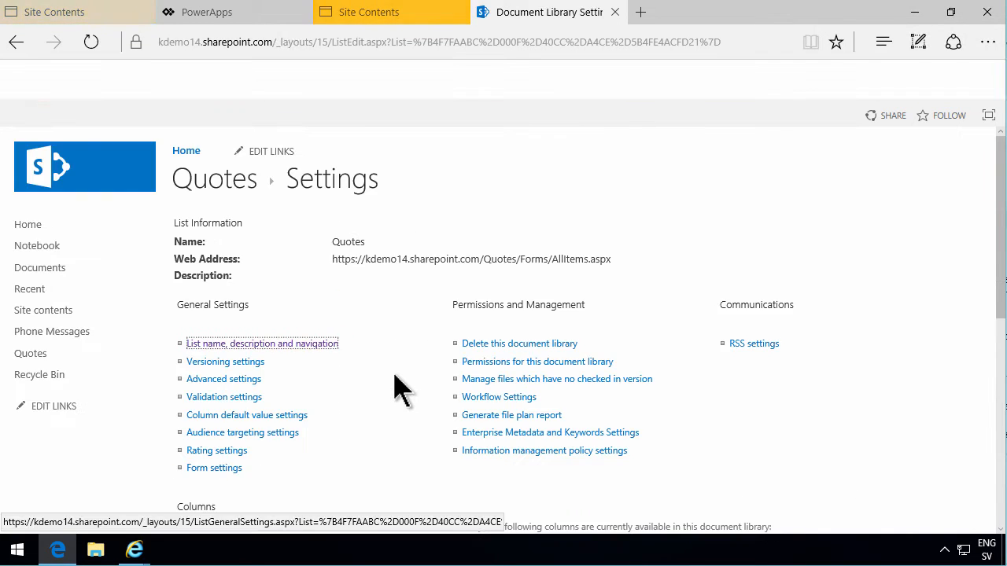
Step: Create a 'Decision Date' date column from the library settings Columns section
scroll("down", 3)
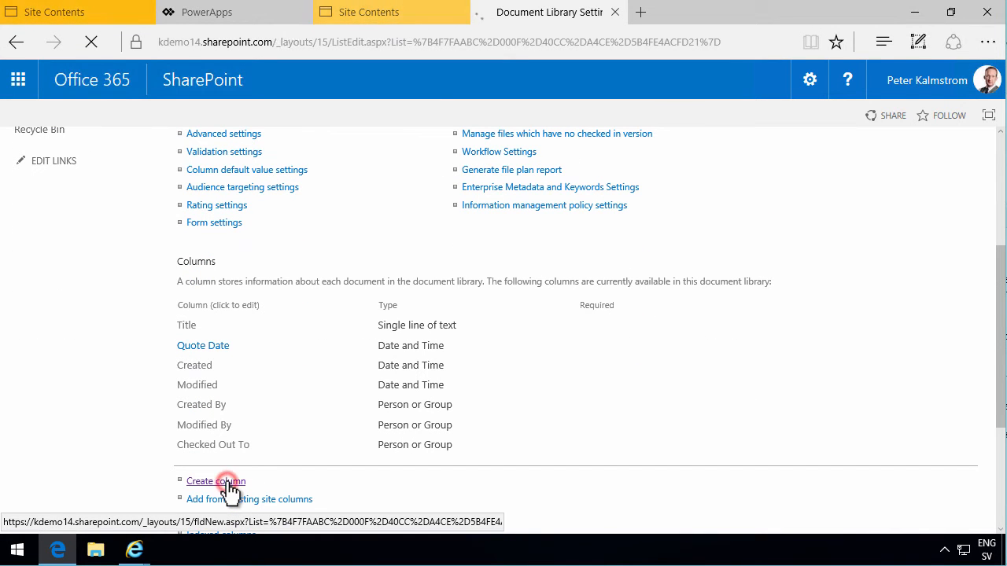
left_click(216, 481)
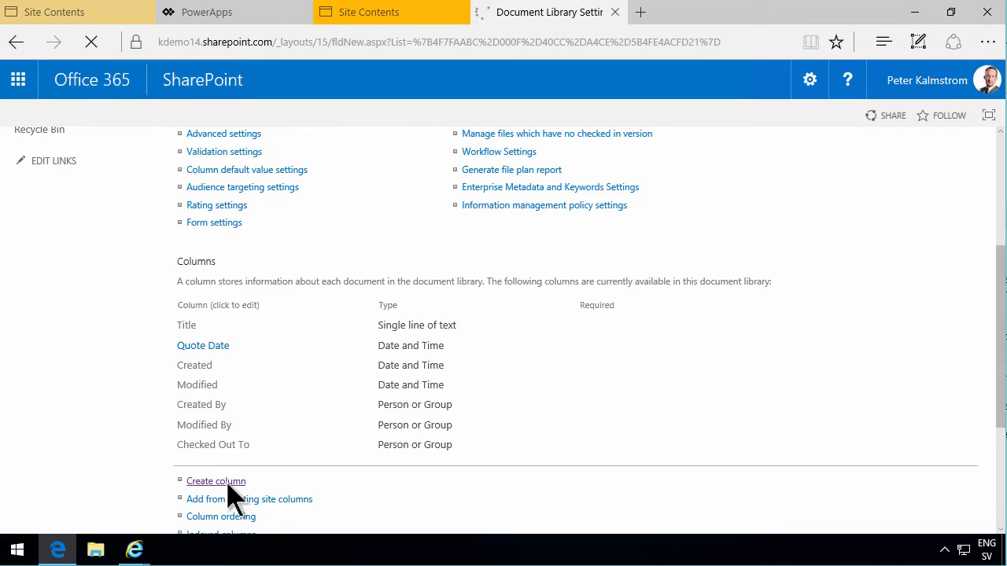
left_click(216, 480)
type("Decision Dat")
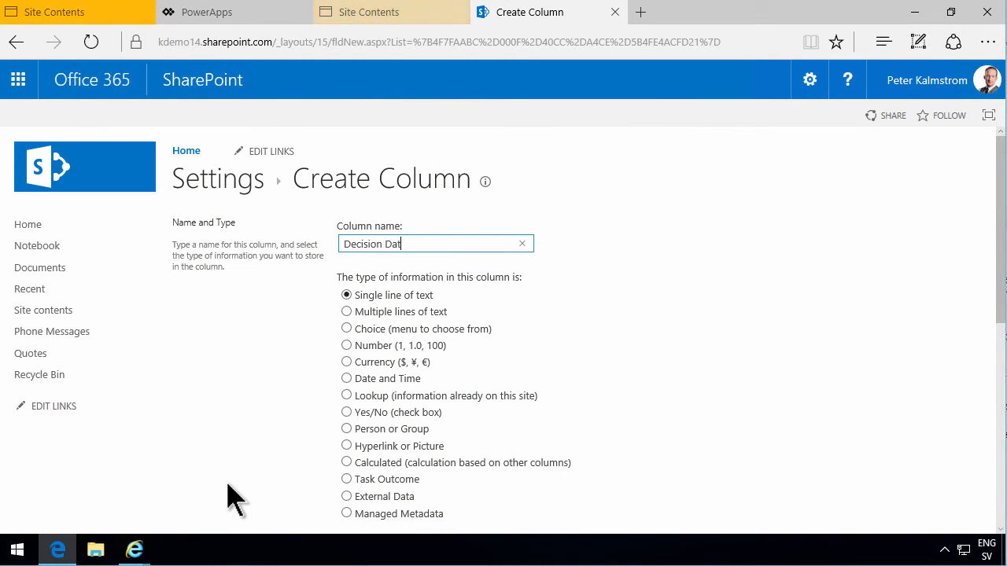
left_click(346, 378)
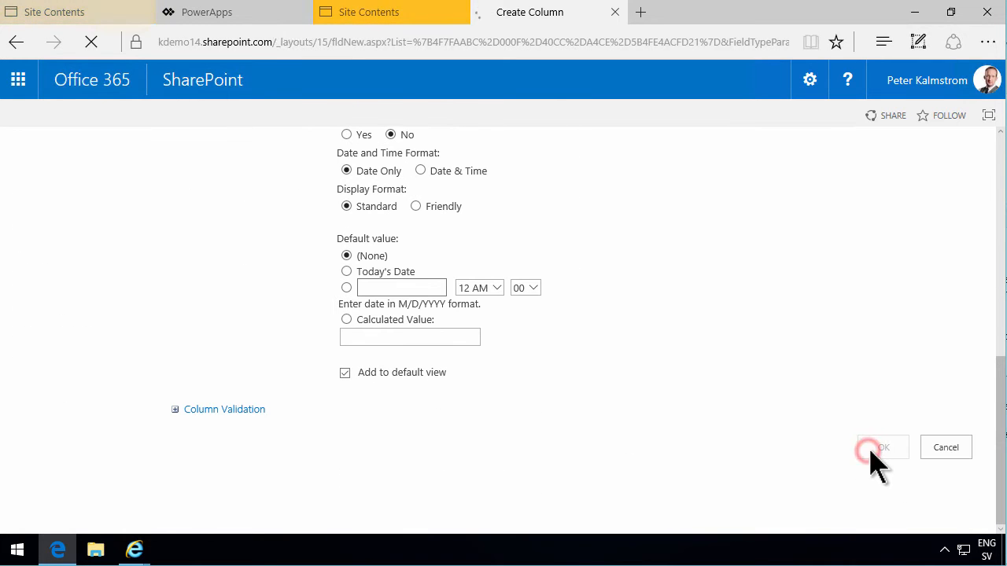
left_click(881, 447)
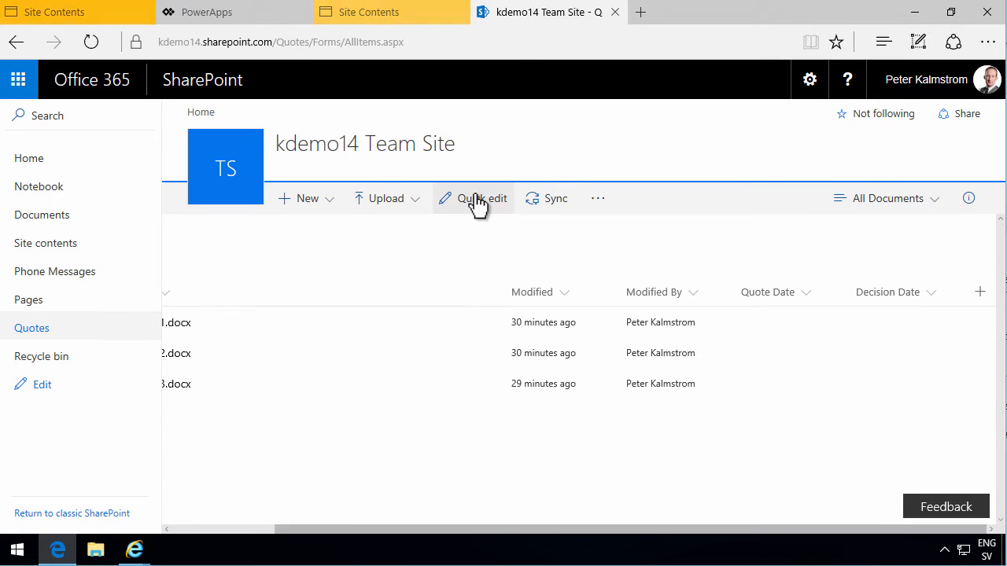
Step: In Quick edit, enter Quote 1's dates and fill them down to Quotes 2 and 3
left_click(481, 198)
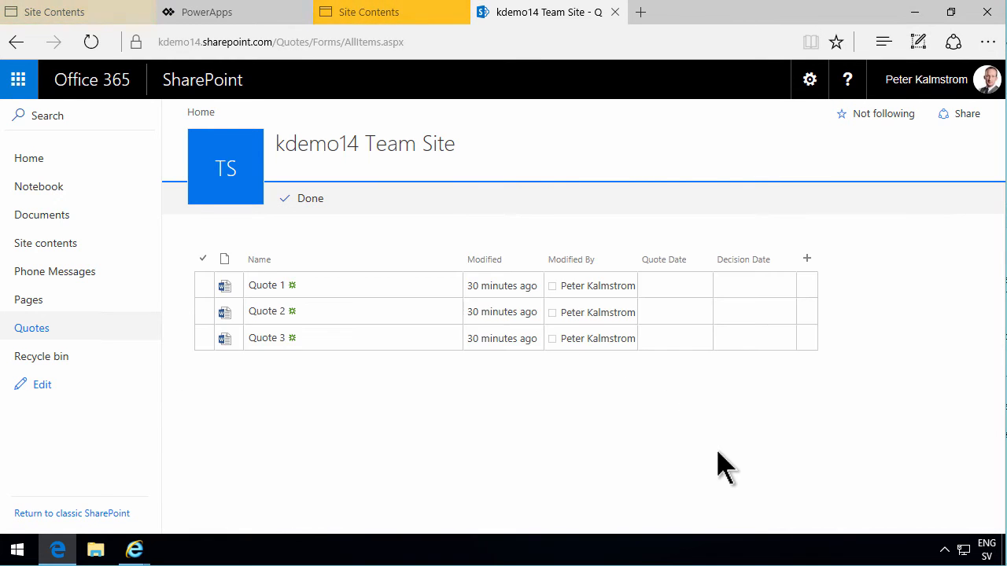
left_click(675, 285)
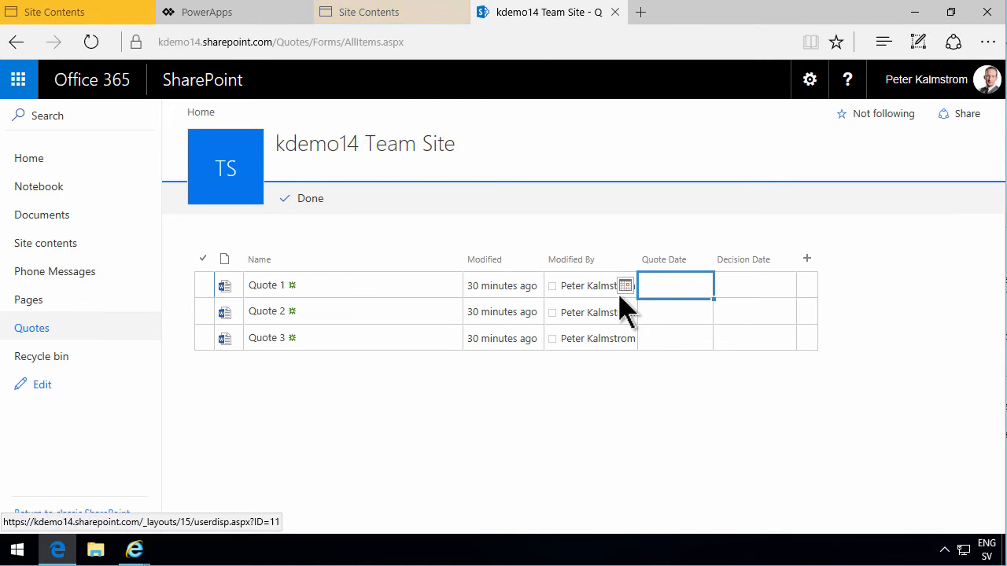
left_click(626, 284)
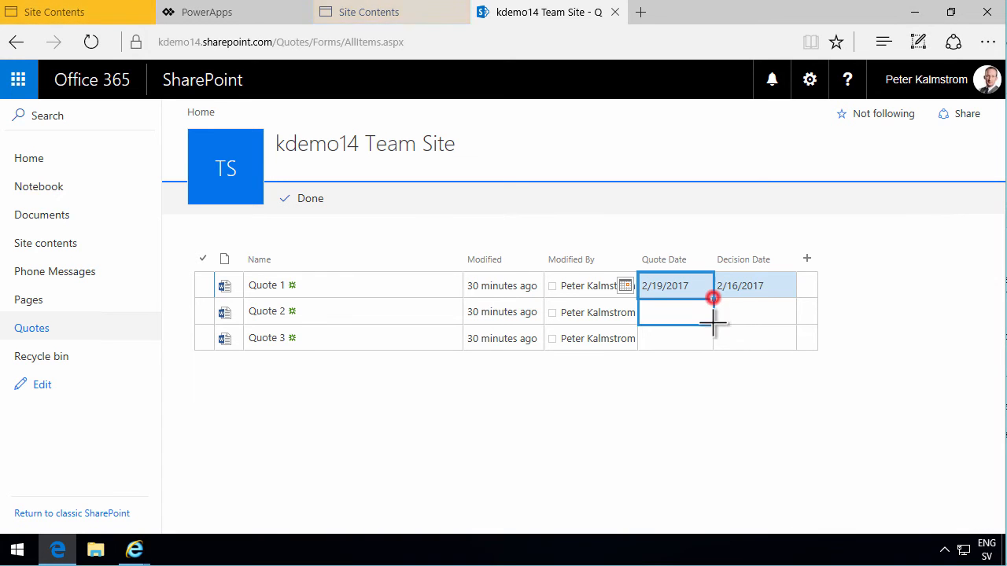
left_click_drag(712, 297, 712, 339)
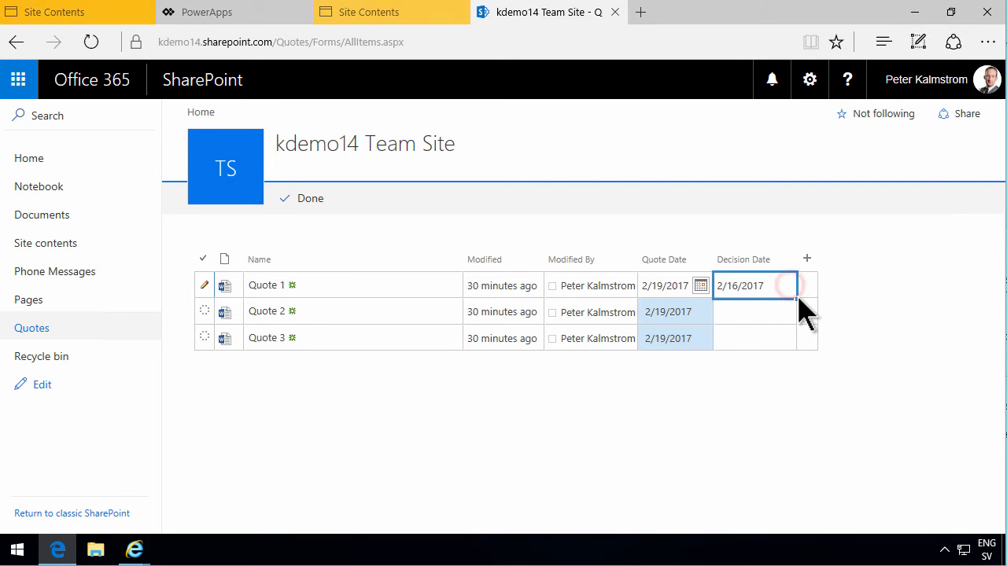
left_click_drag(794, 286, 794, 338)
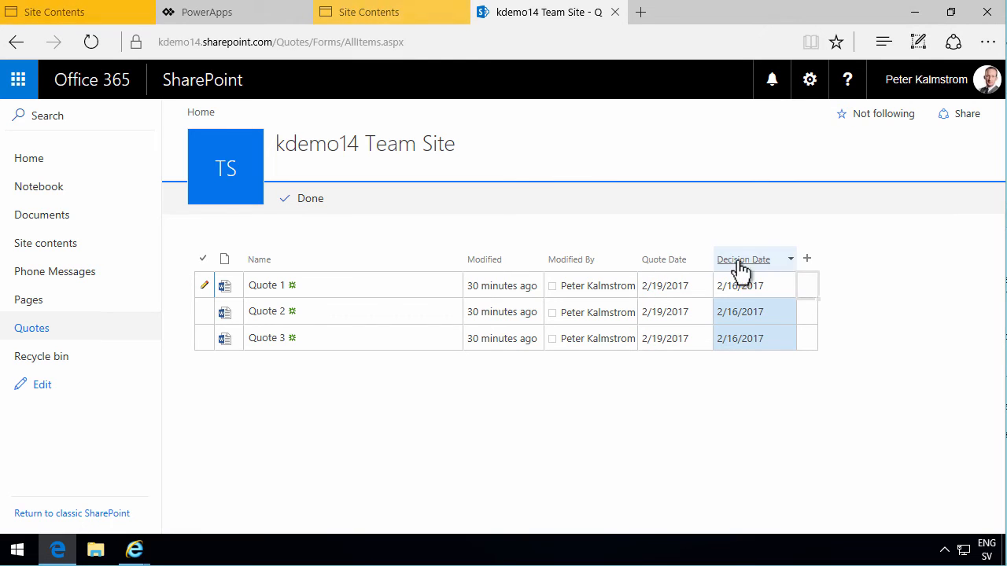
Step: Add a 'Value' currency column with 0 decimal places in Quick edit
left_click(806, 259)
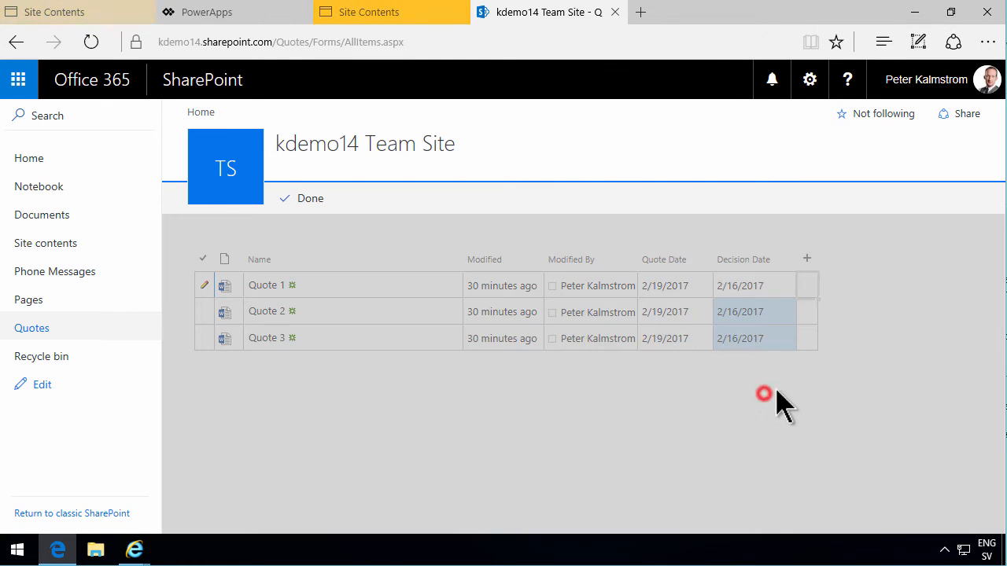
left_click(806, 258)
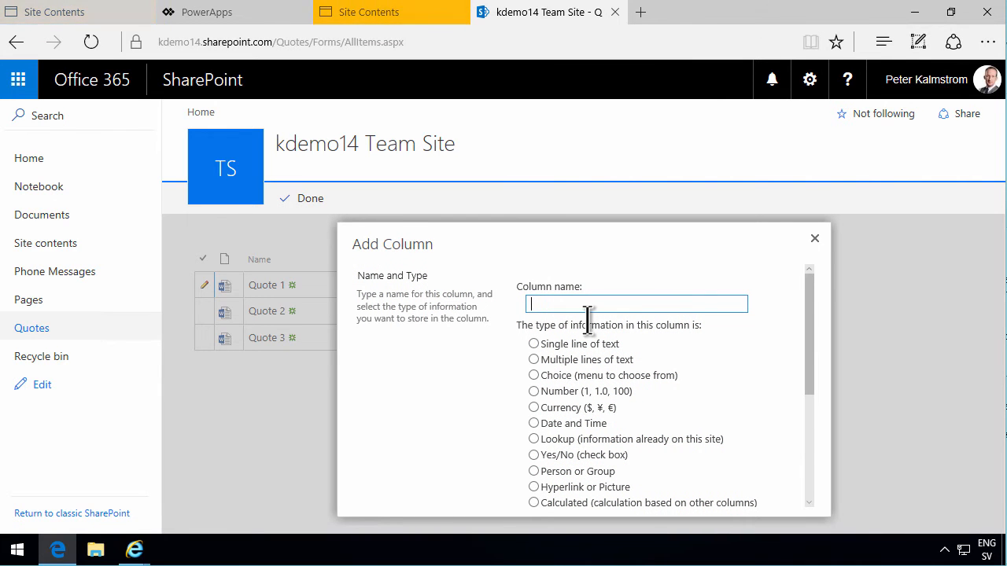
type("Value")
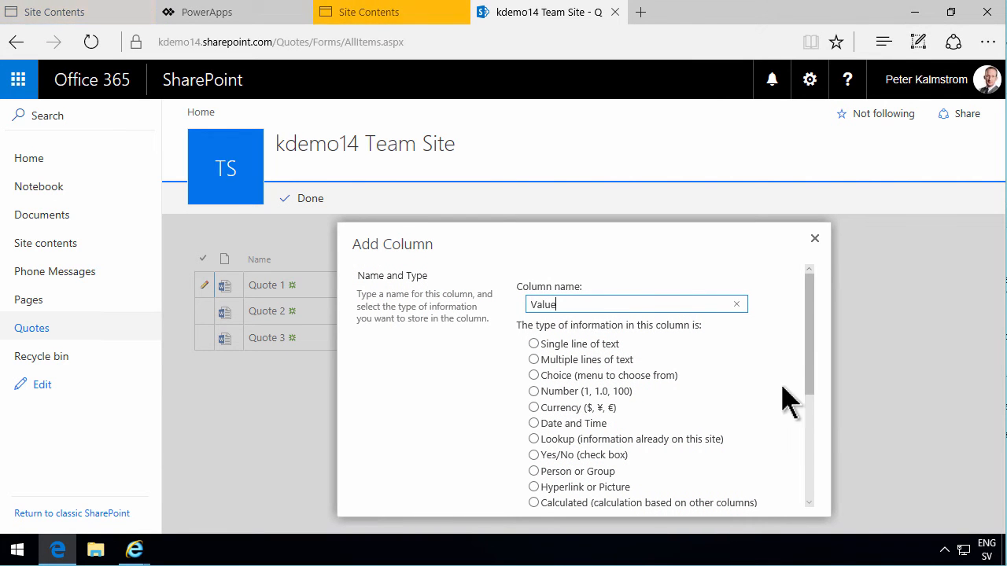
scroll("down", 3)
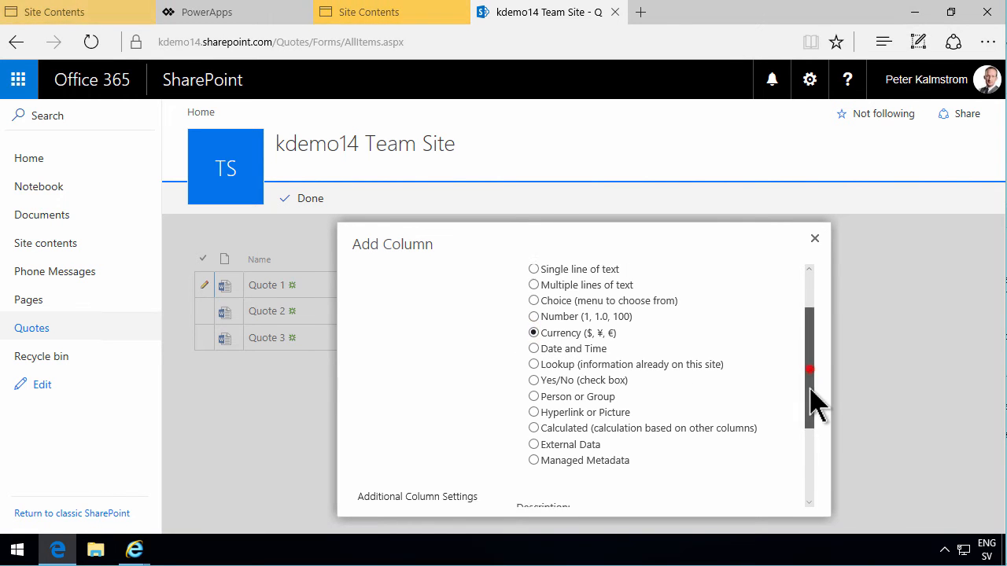
scroll("down", 3)
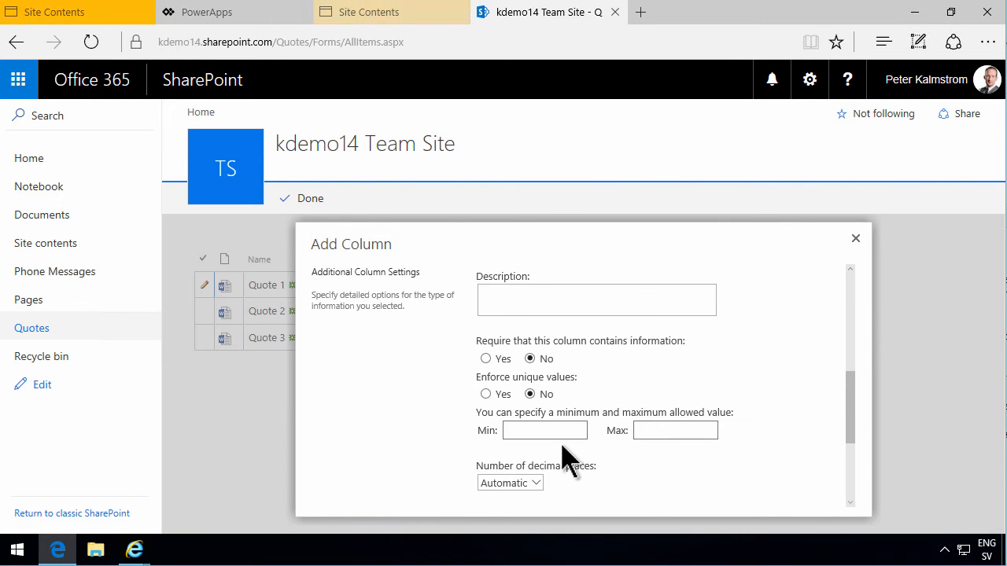
left_click(510, 482)
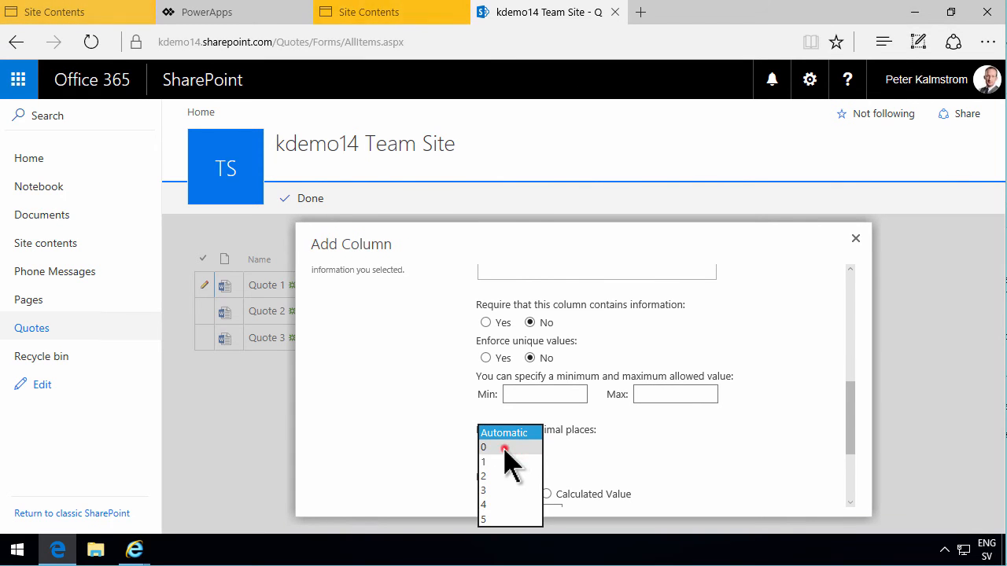
left_click(483, 447)
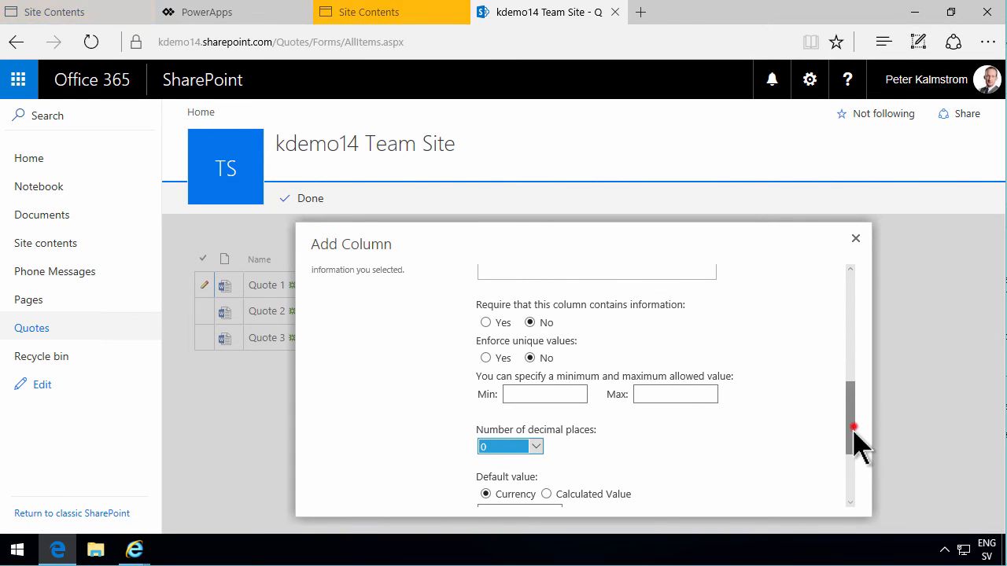
left_click(855, 238)
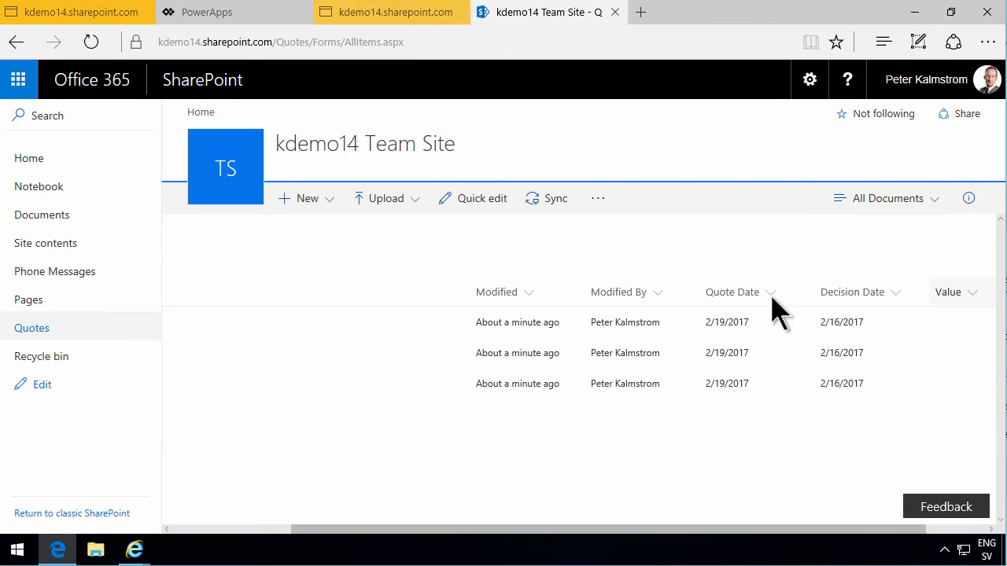
Step: Enter the quote Values ($500, $600, $700) and finish Quick edit
left_click(473, 198)
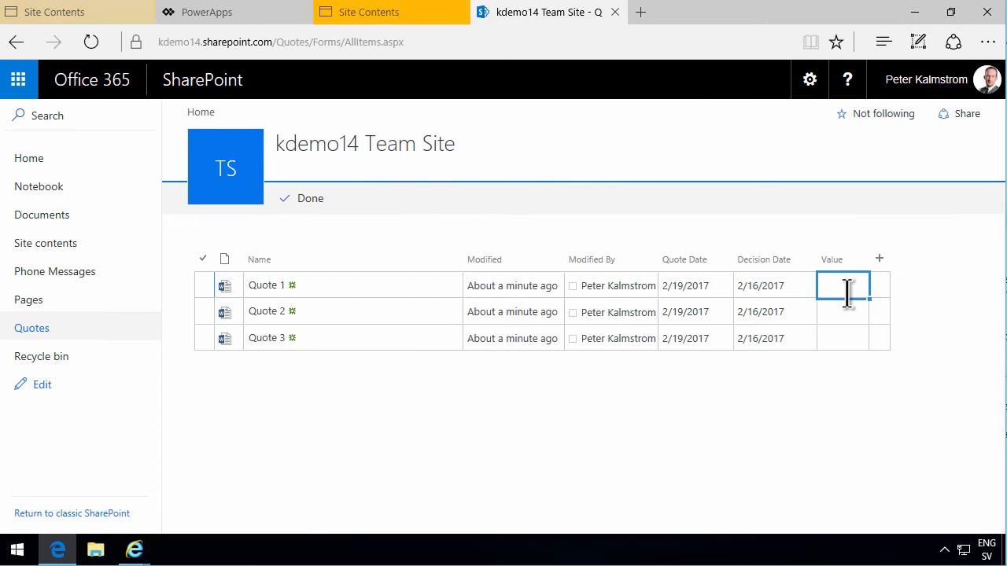
type("600")
left_click(843, 338)
type("700")
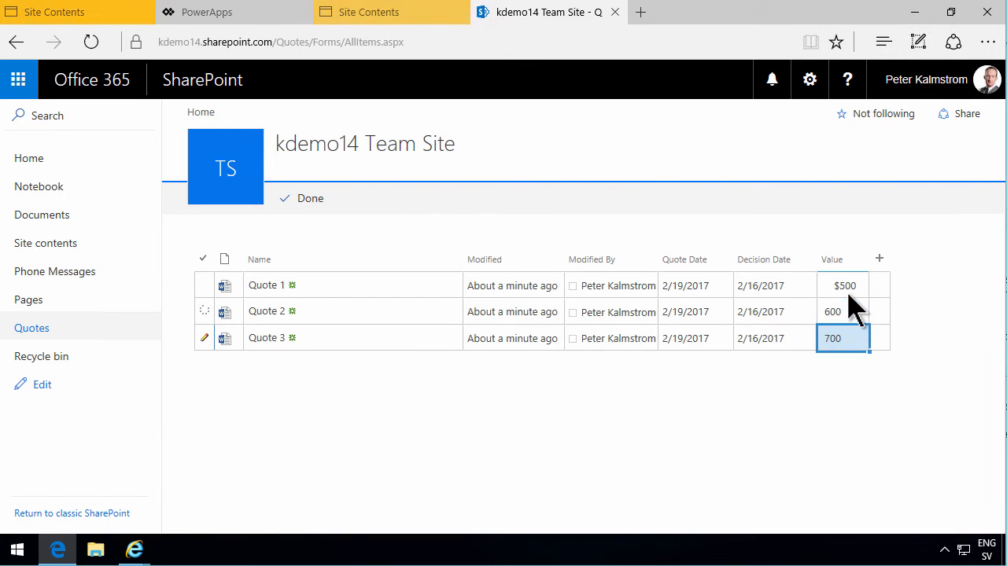
left_click(309, 198)
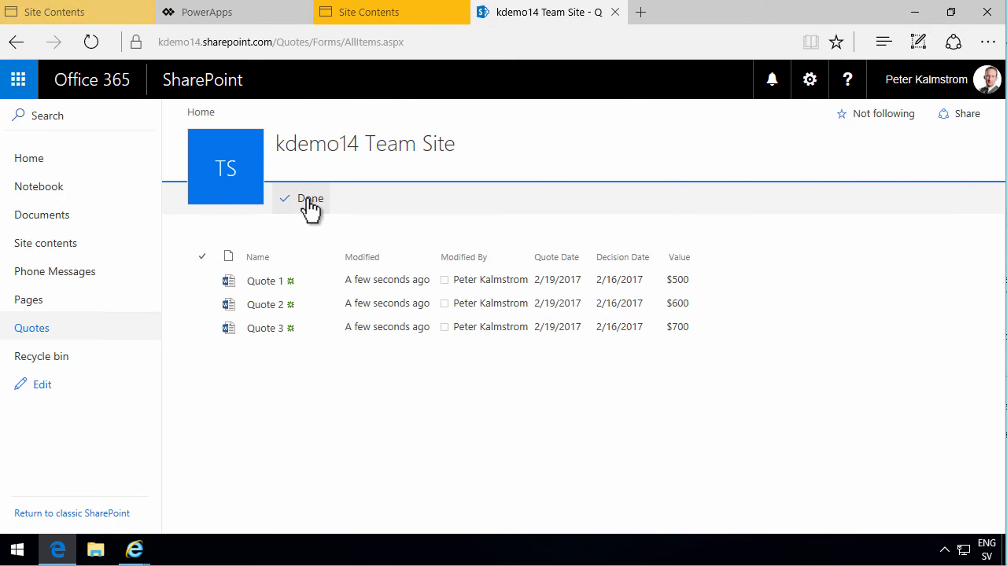
left_click(310, 198)
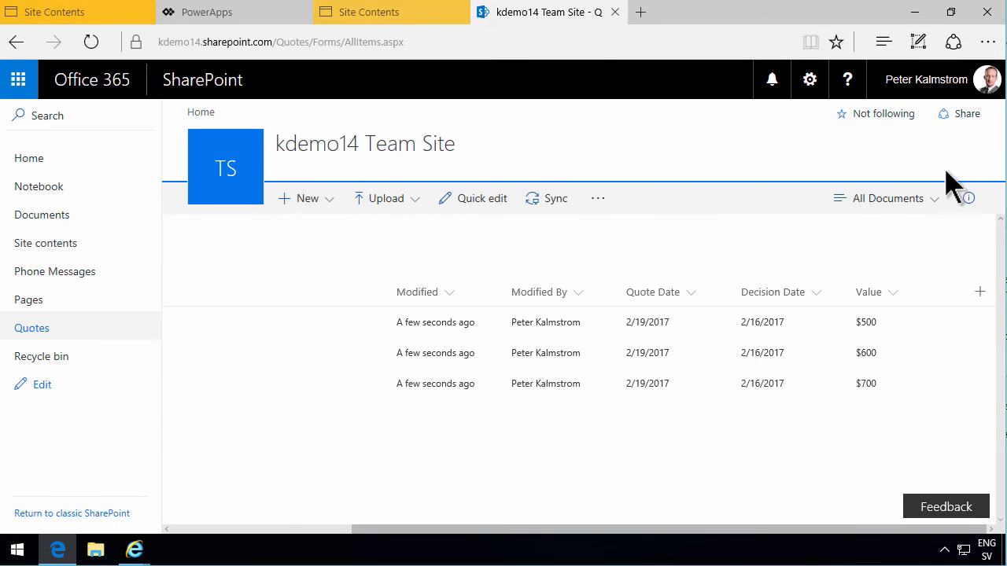
Step: Edit the All Documents view to total the Value column as Sum
left_click(887, 198)
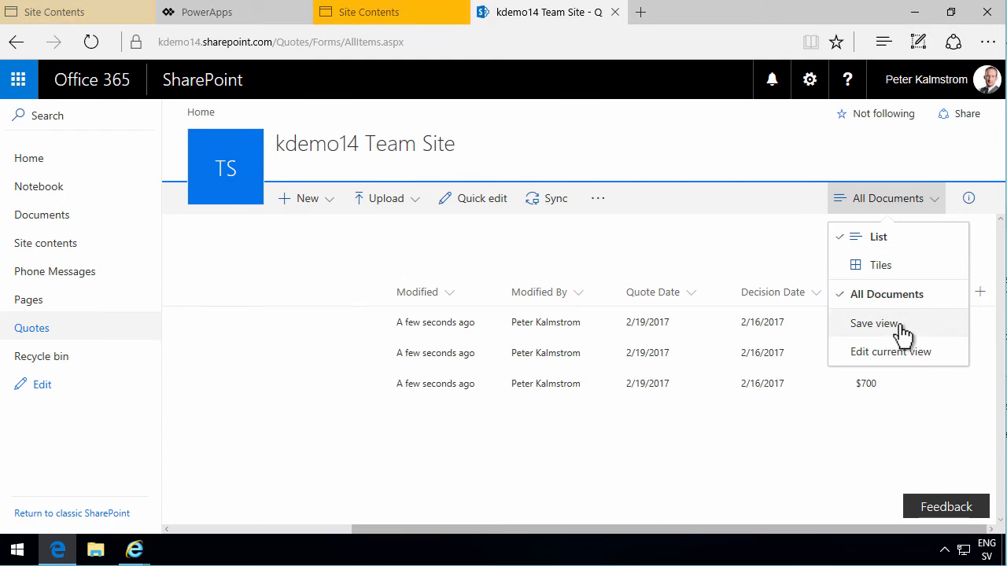
left_click(890, 352)
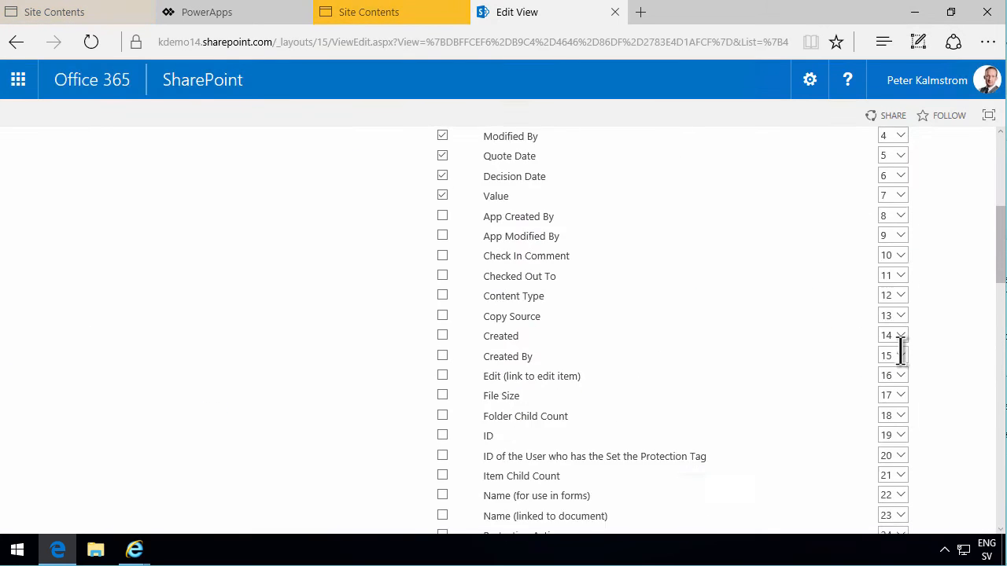
scroll("down", 3)
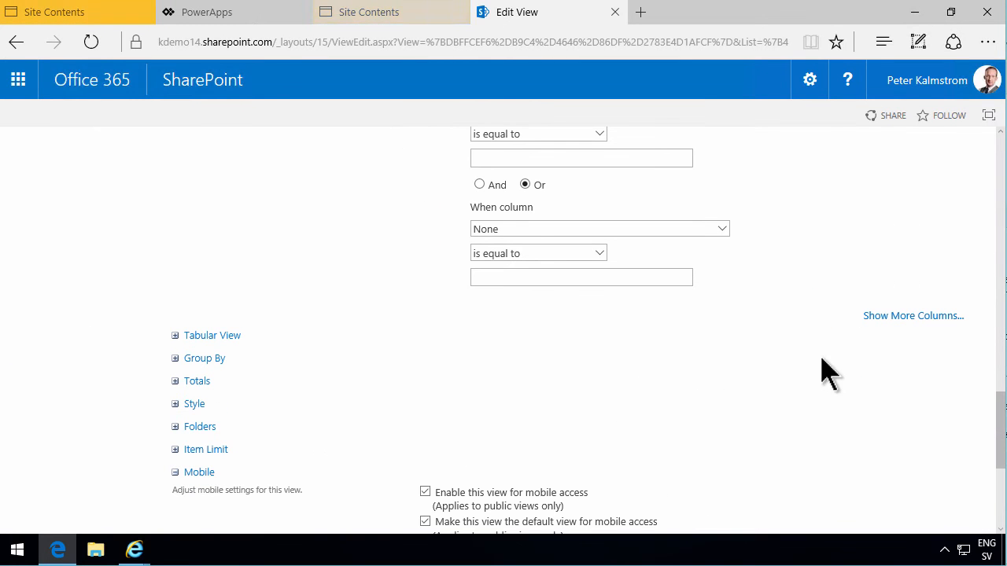
left_click(197, 381)
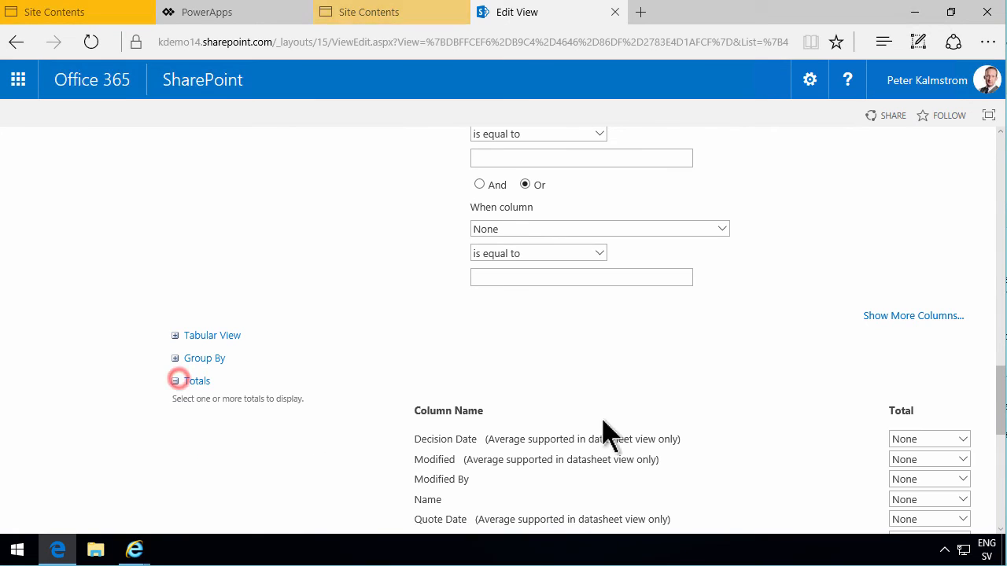
scroll("down", 3)
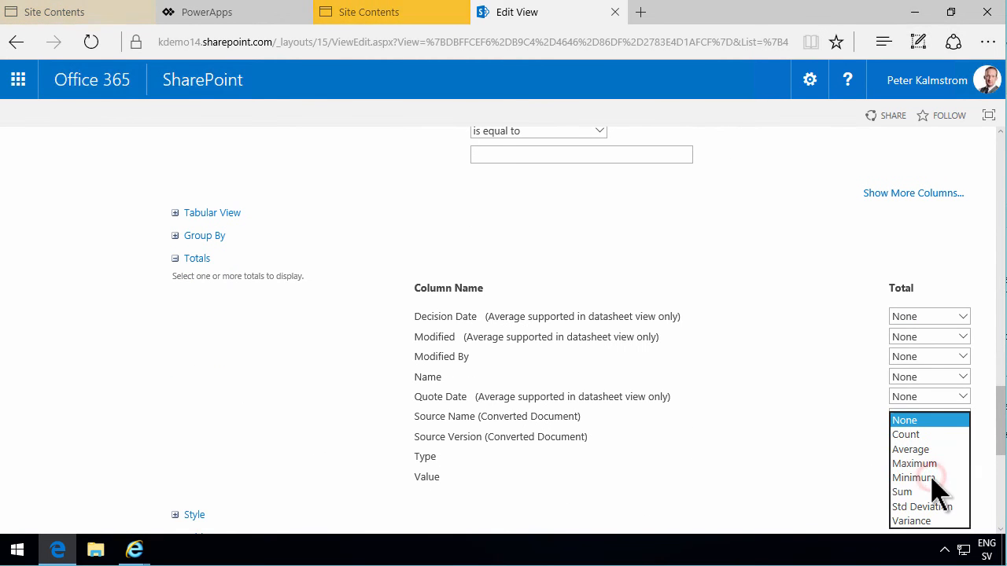
left_click(901, 491)
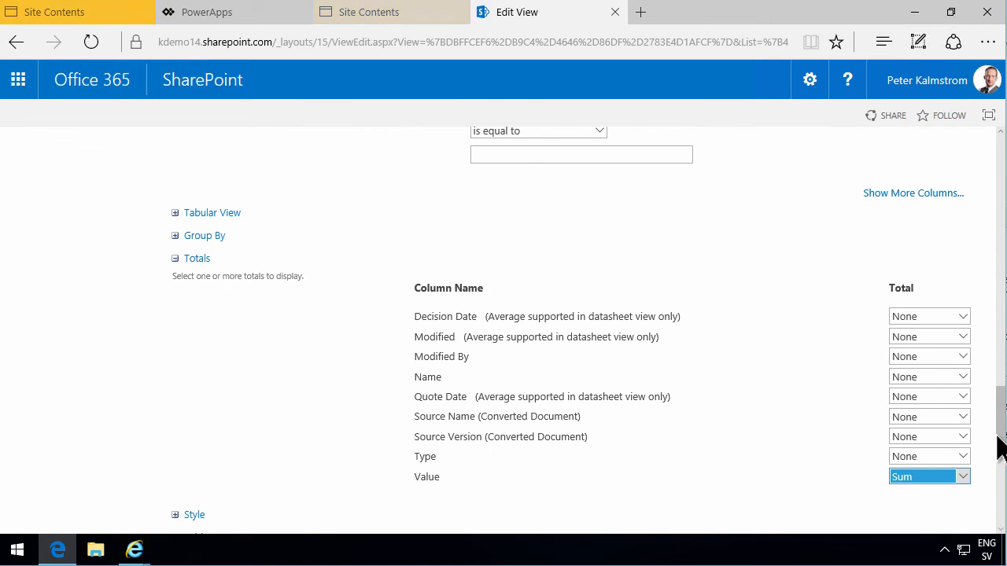
left_click(882, 226)
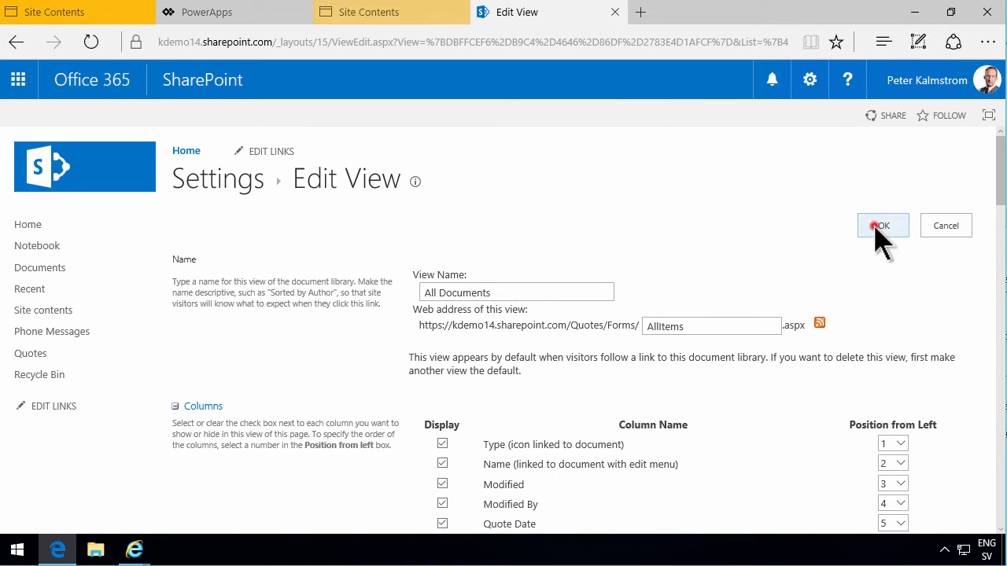
left_click(883, 225)
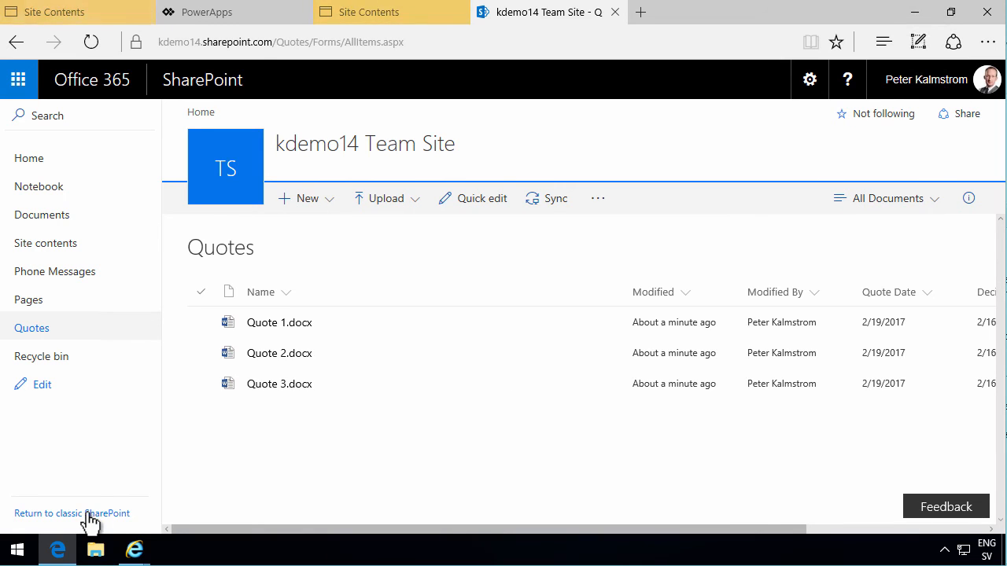
Step: Return to classic SharePoint to show Sum = $1,800 above Value
left_click(73, 513)
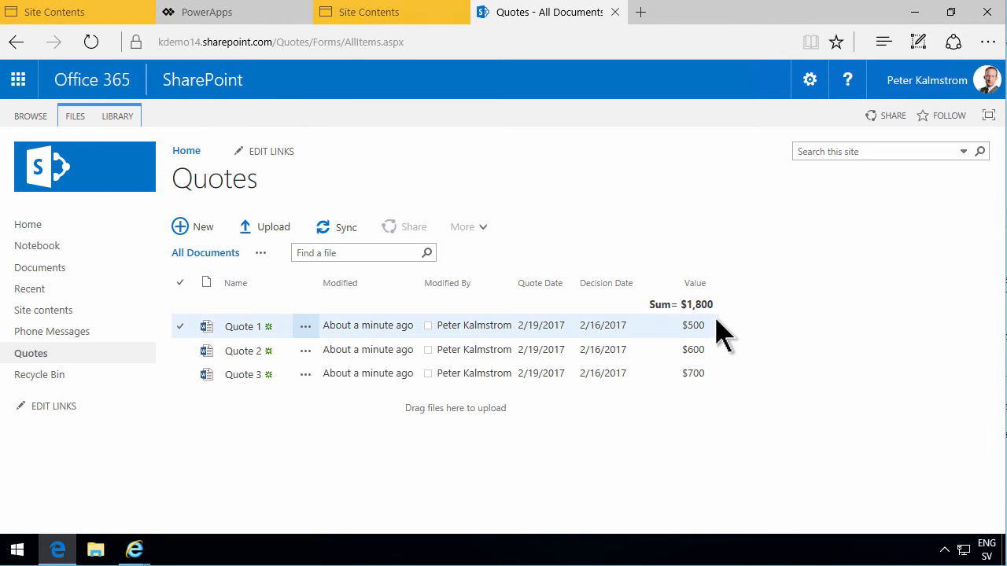
mouse_move(690, 439)
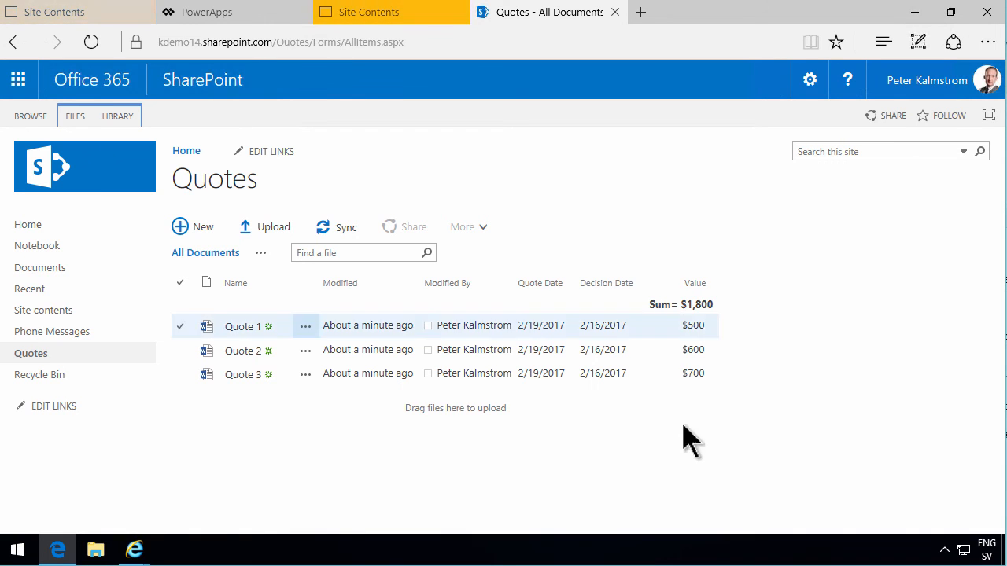
mouse_move(694, 325)
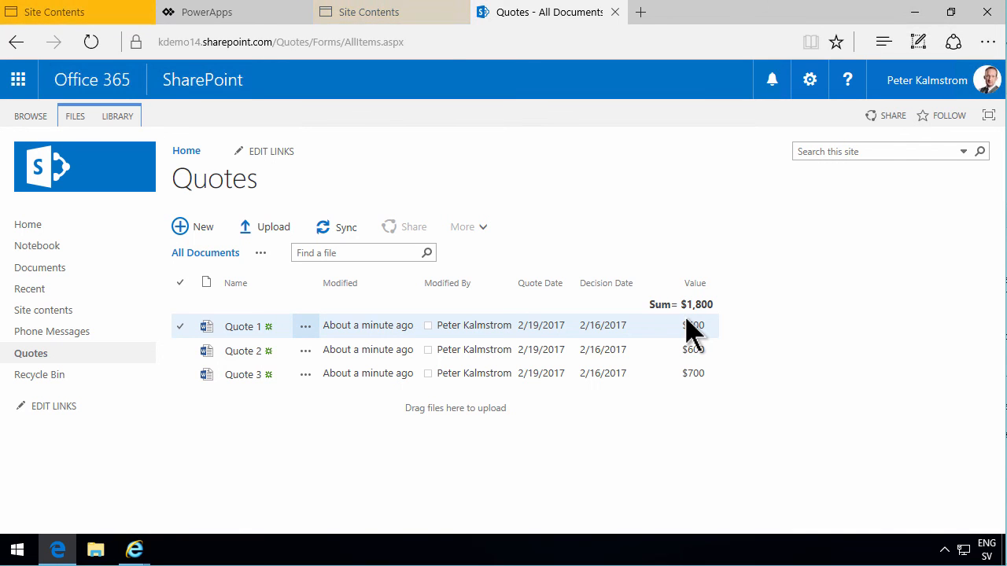
left_click(365, 12)
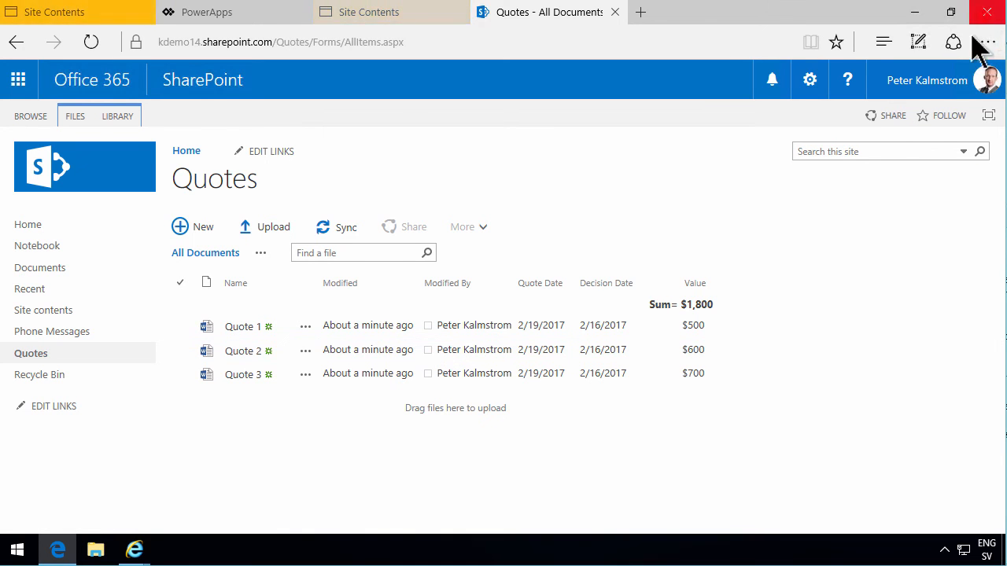
Step: Close all browser tabs, sign back into the work account, and open SharePoint
left_click(369, 12)
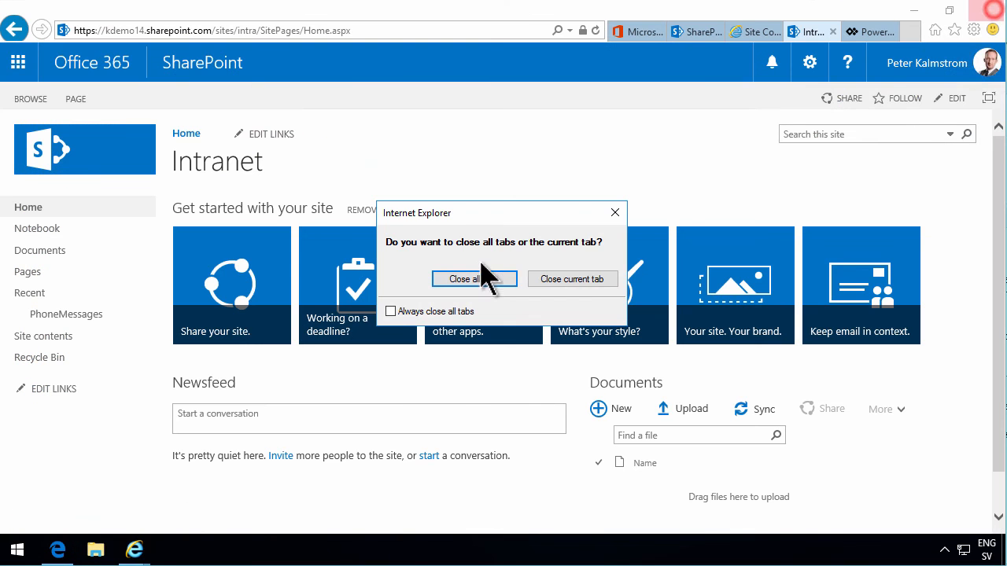
left_click(463, 279)
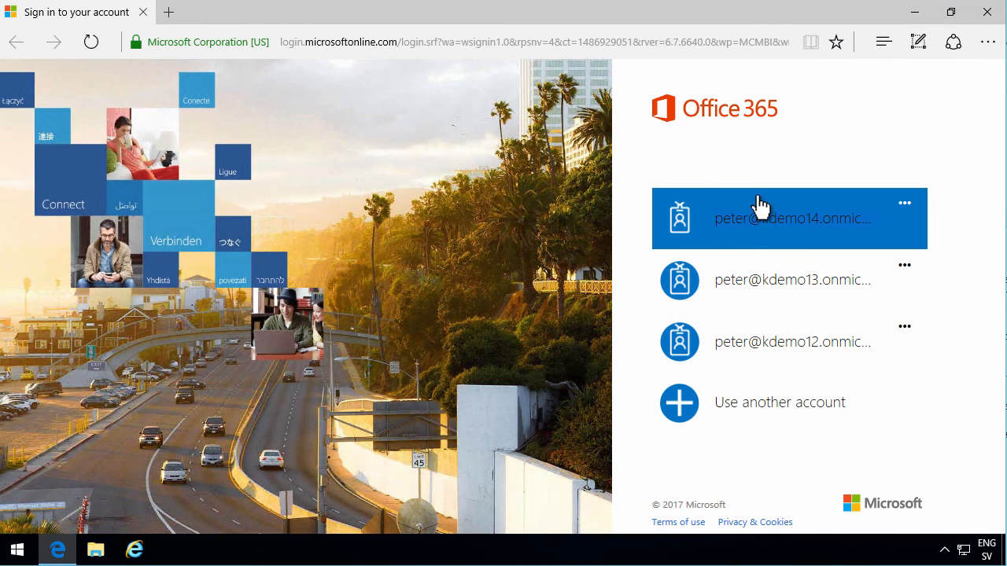
left_click(788, 218)
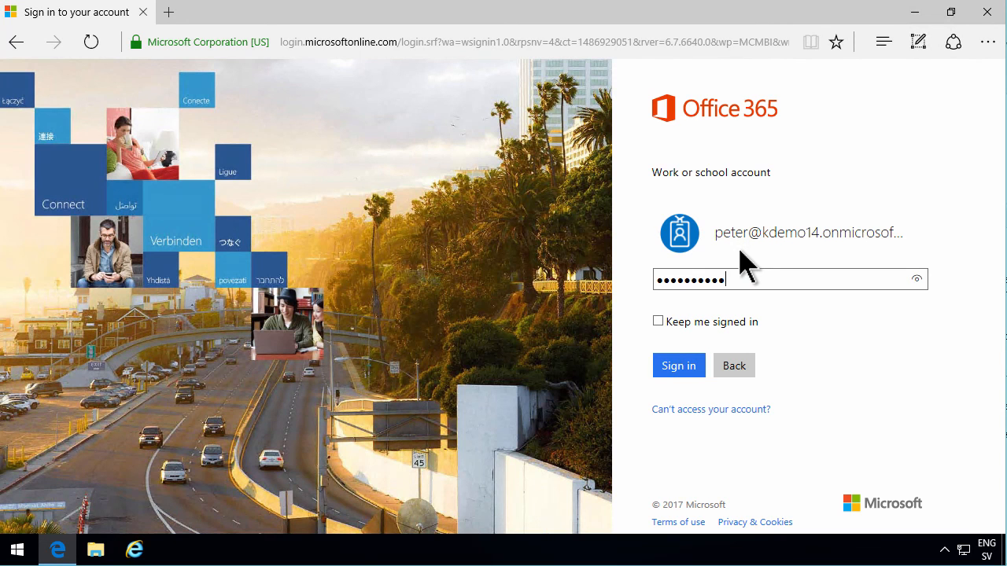
left_click(678, 365)
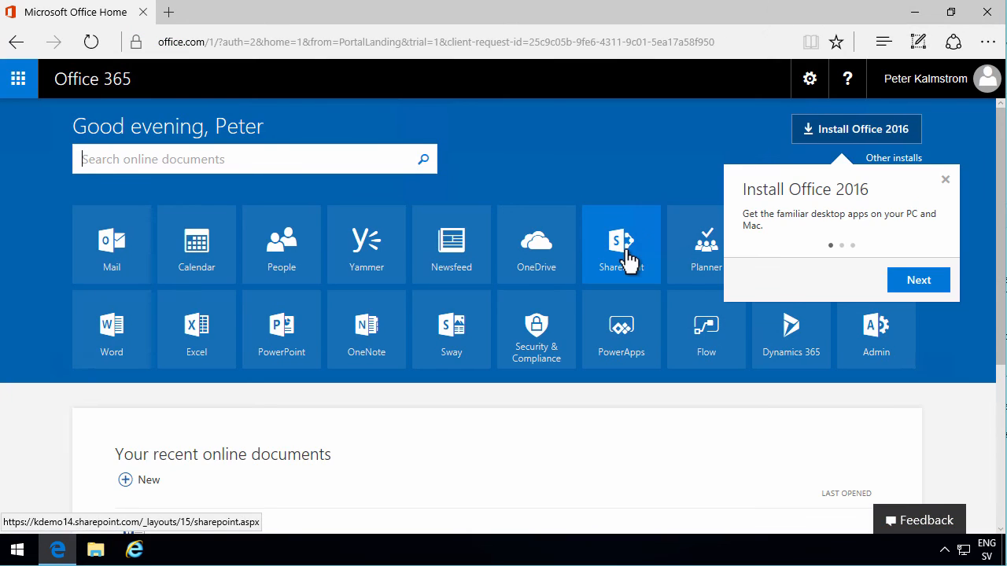
left_click(620, 244)
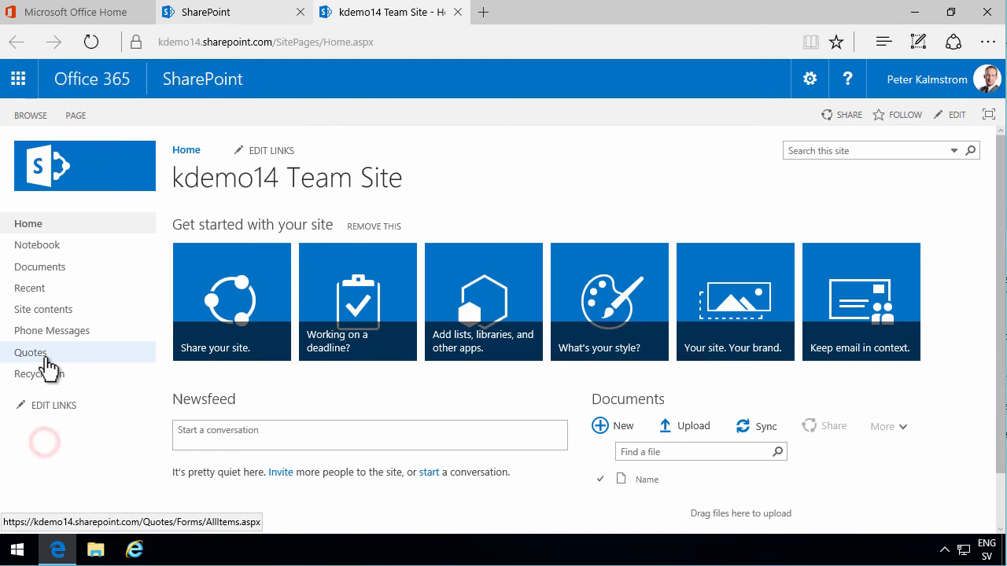
Step: Open the Quotes library from the team site's left navigation
left_click(31, 353)
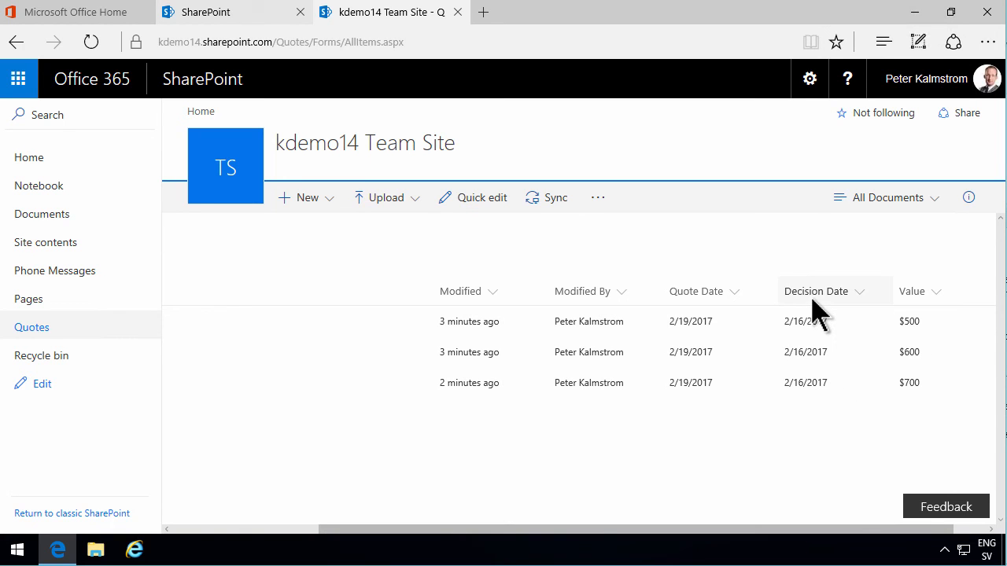
mouse_move(748, 507)
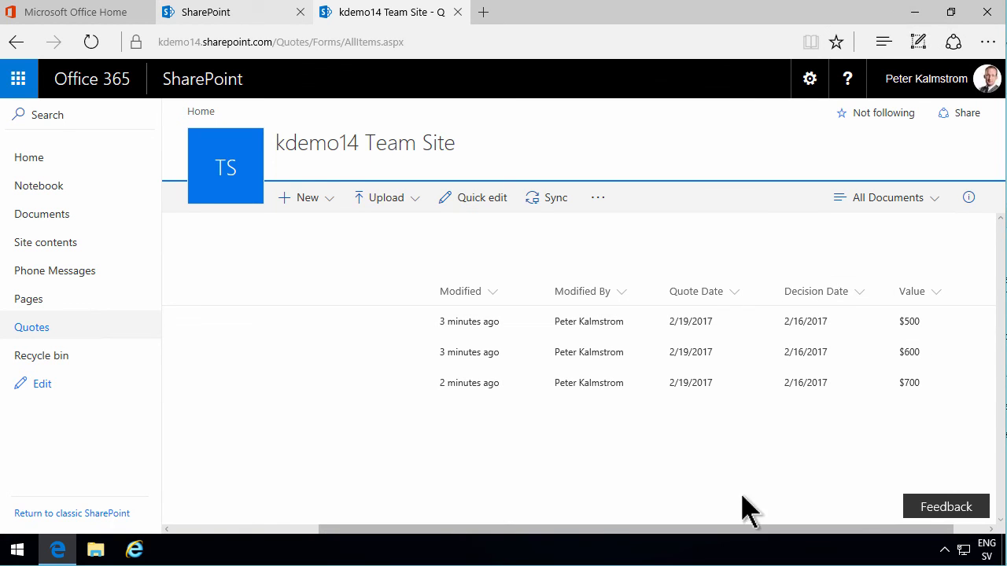